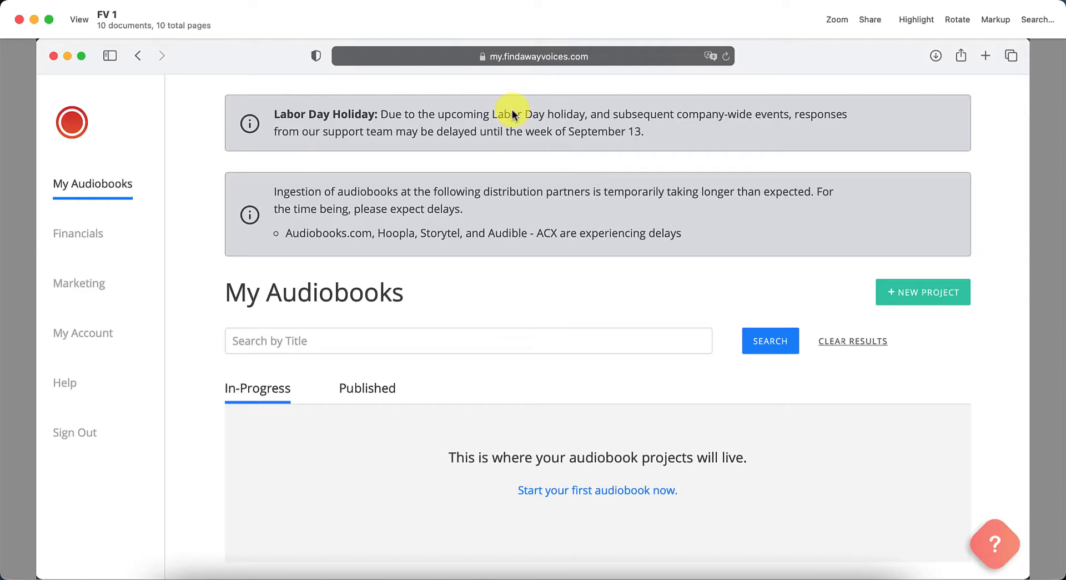
mouse_move(314, 392)
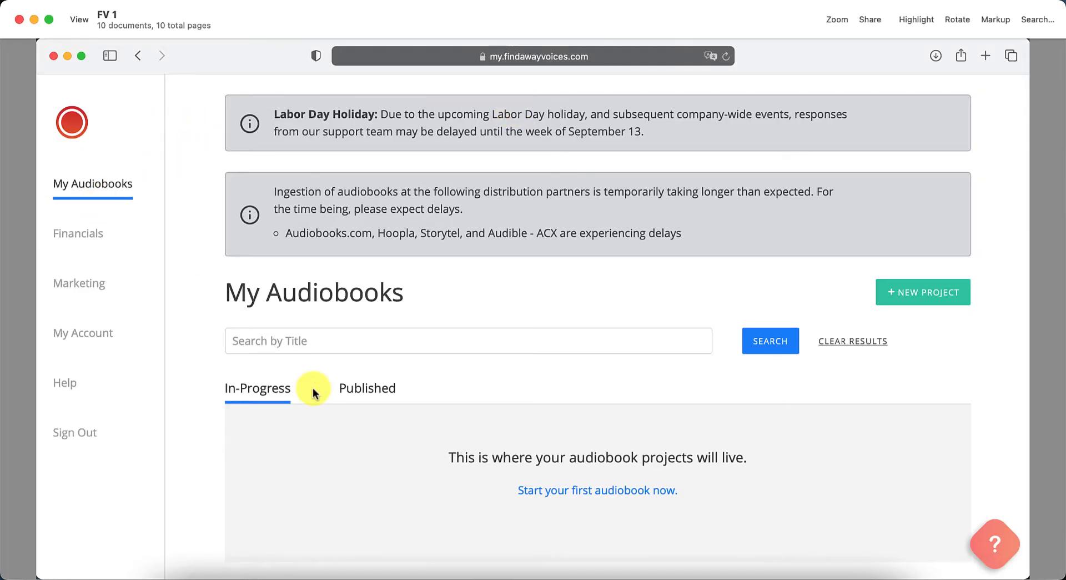
mouse_move(942, 265)
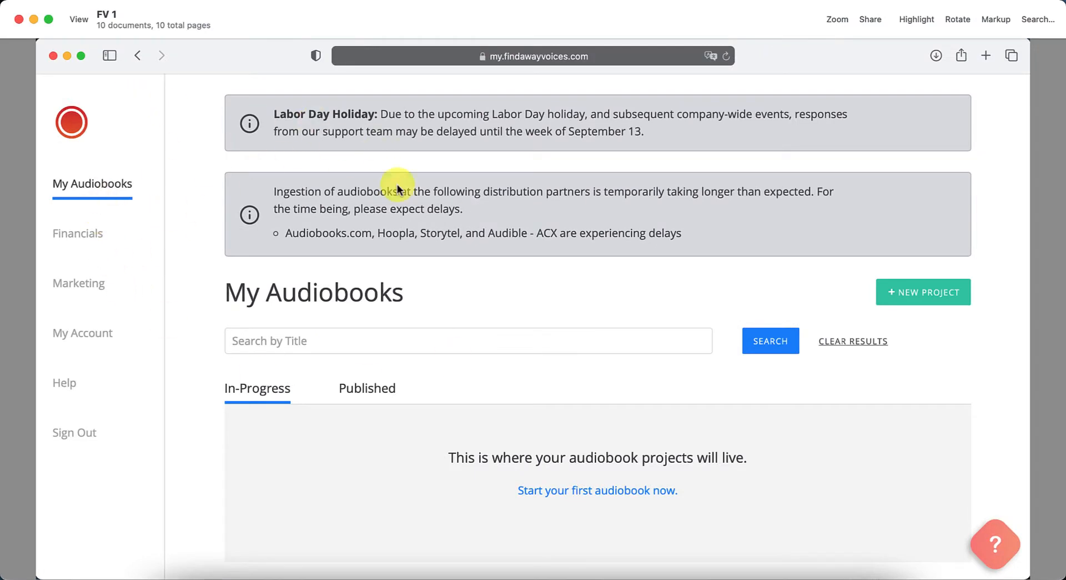
Open the 'Start a new audiobook project' dialog, dismiss it, then reopen it.
left_click(923, 292)
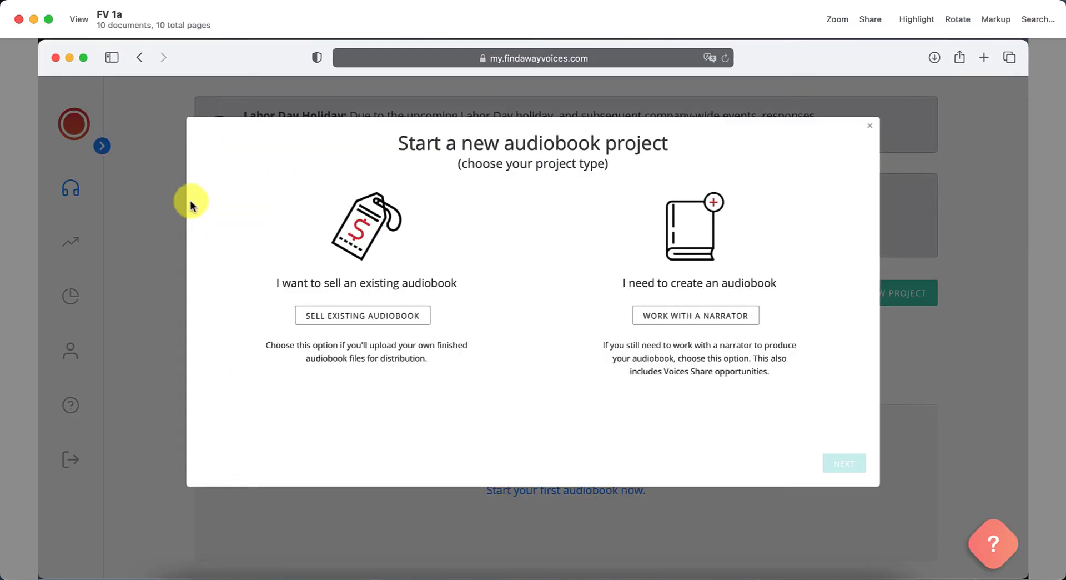
mouse_move(562, 293)
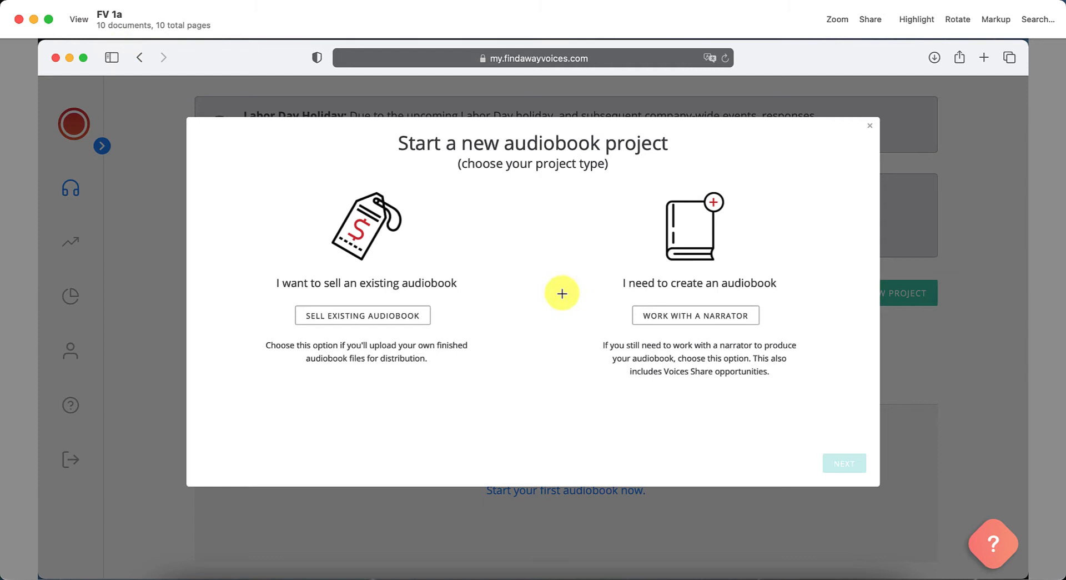
mouse_move(896, 290)
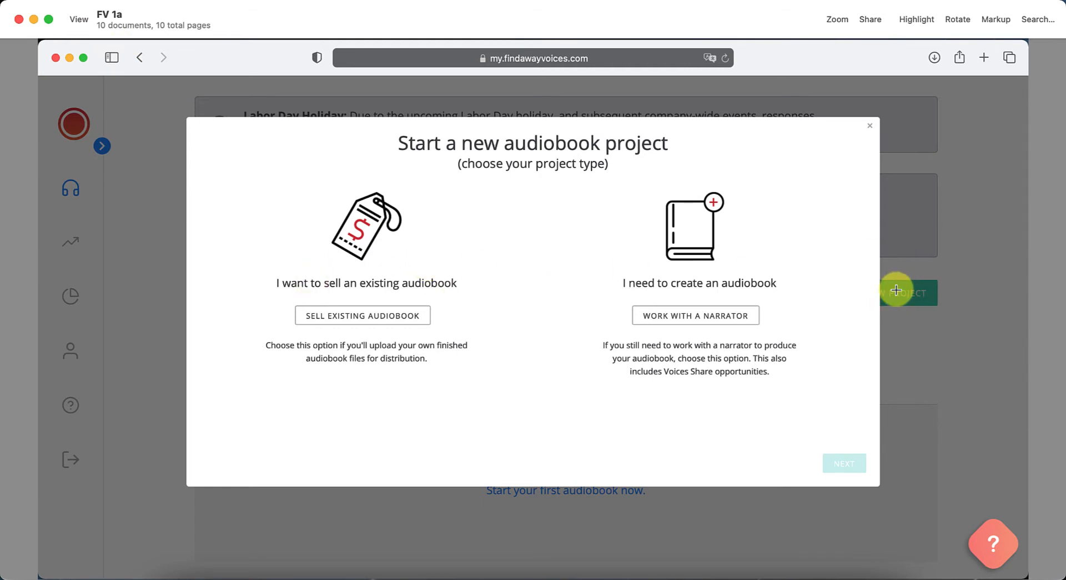
left_click(869, 125)
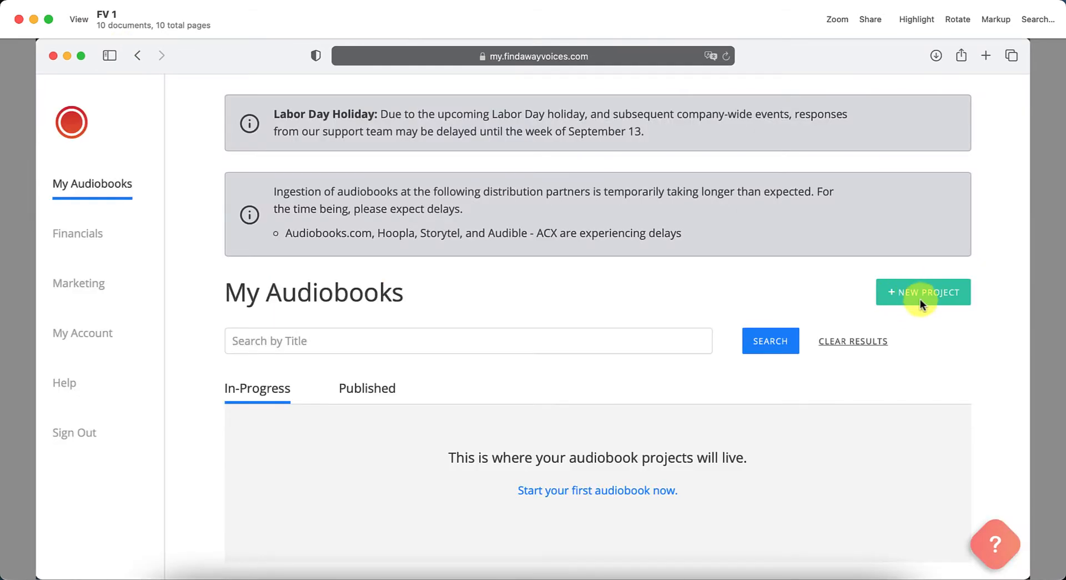
left_click(923, 292)
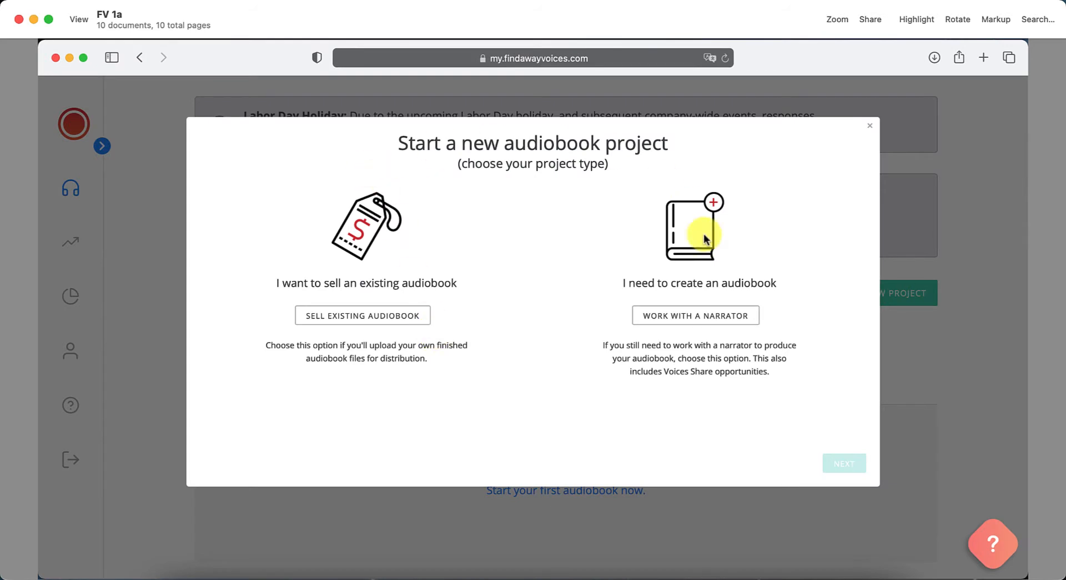
mouse_move(648, 145)
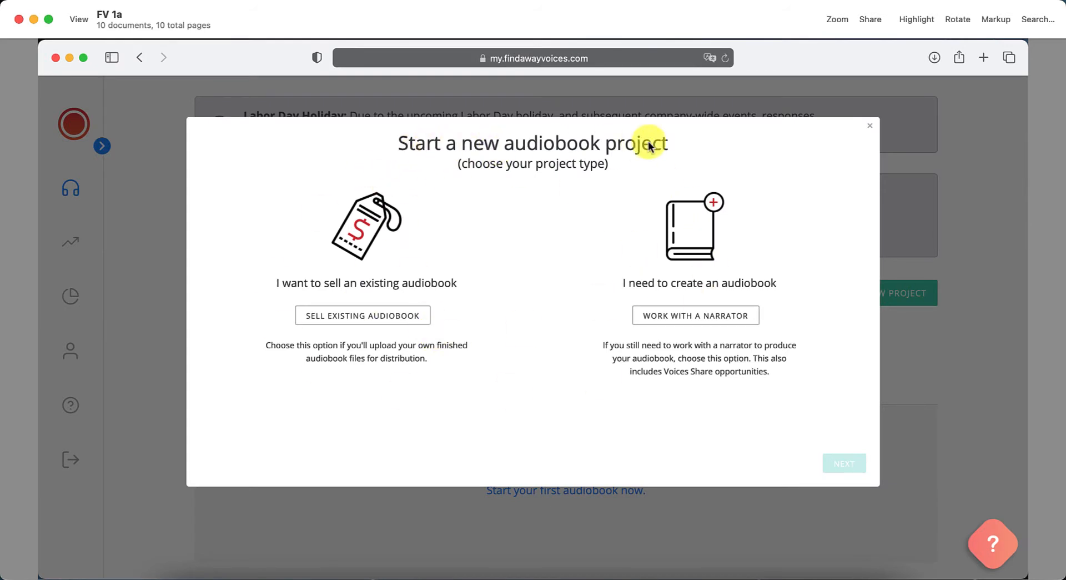
mouse_move(530, 233)
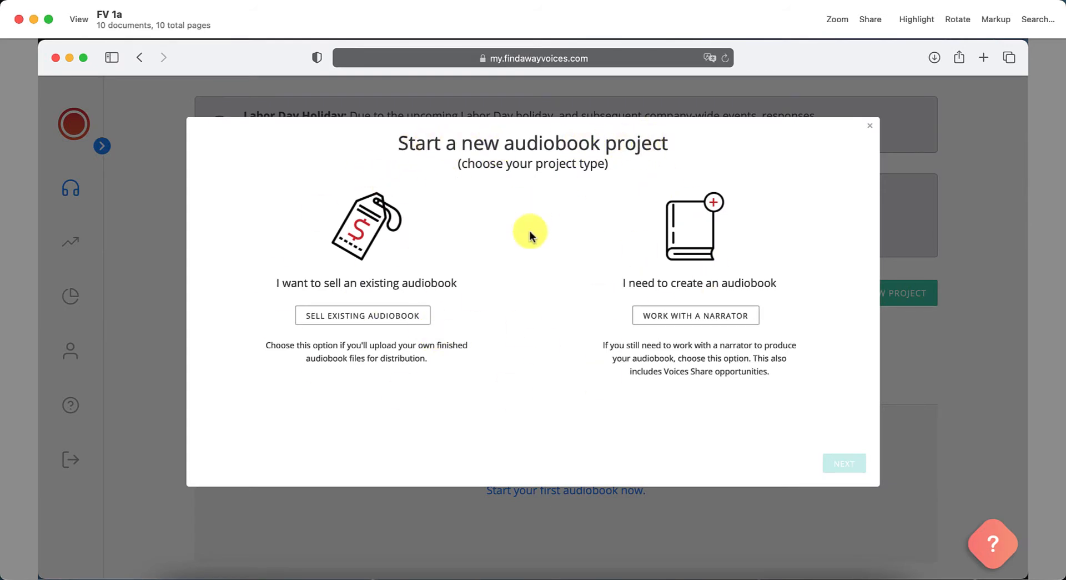
Check the sell-existing and create-with-narrator options, then close the dialog.
left_click(362, 315)
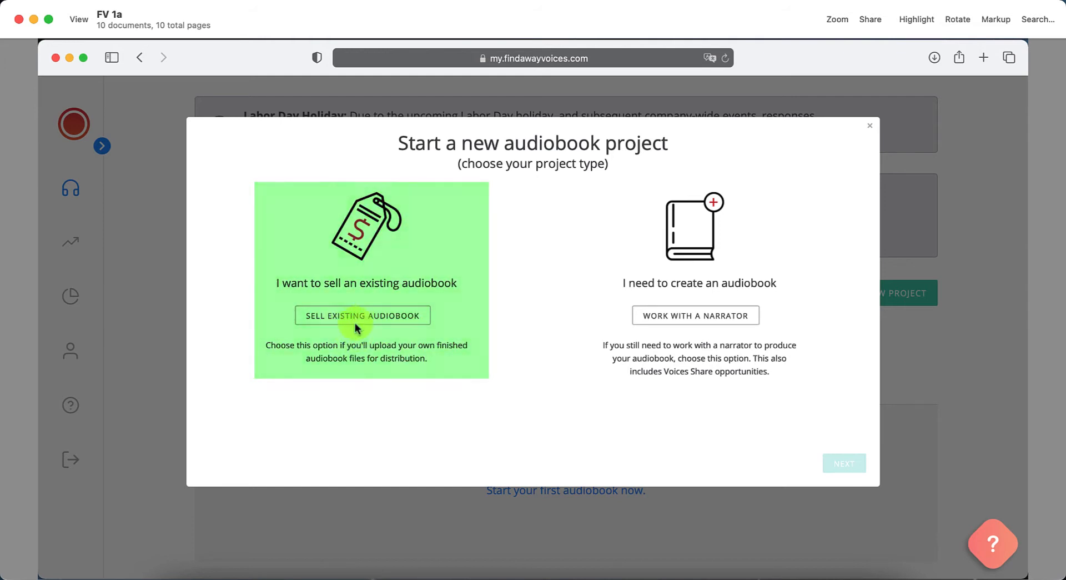
mouse_move(691, 340)
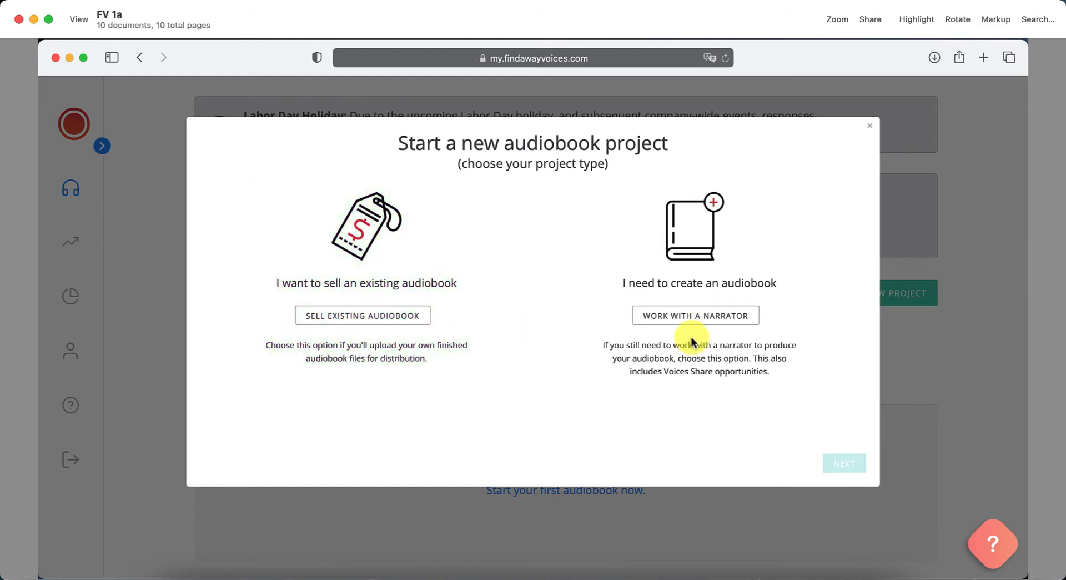
left_click(694, 315)
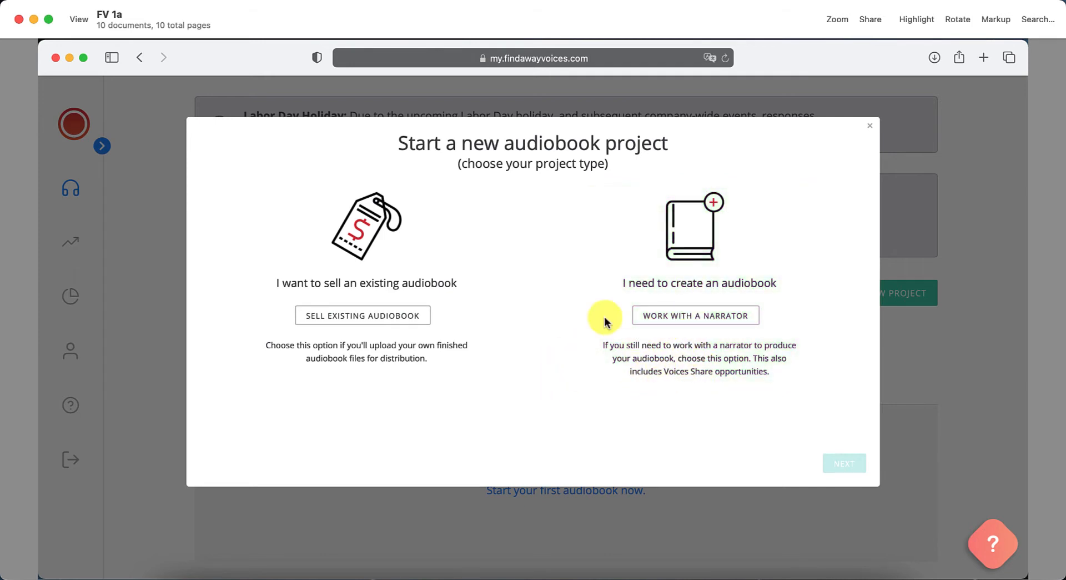
mouse_move(333, 358)
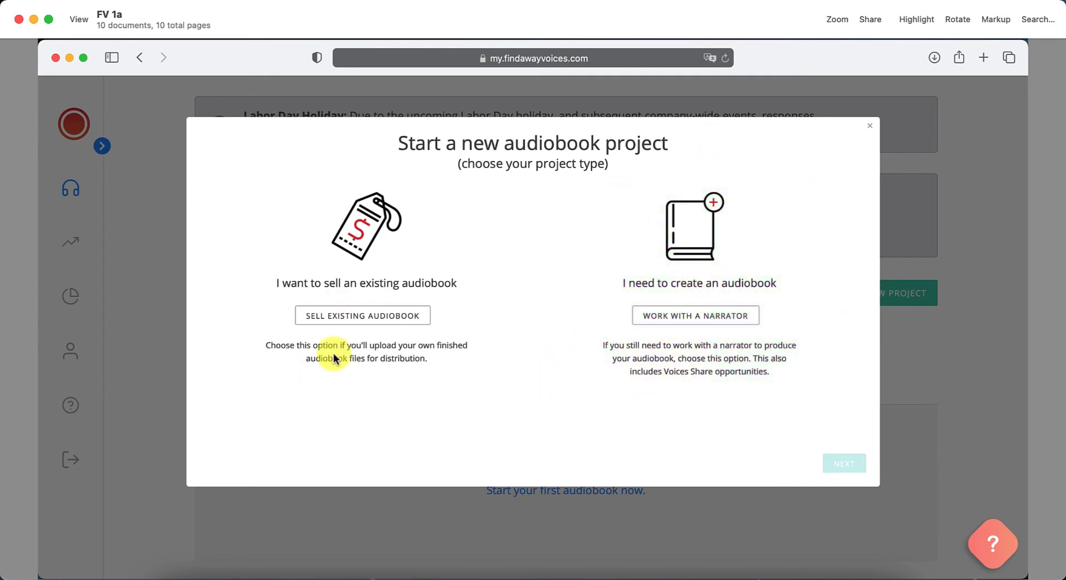
mouse_move(172, 349)
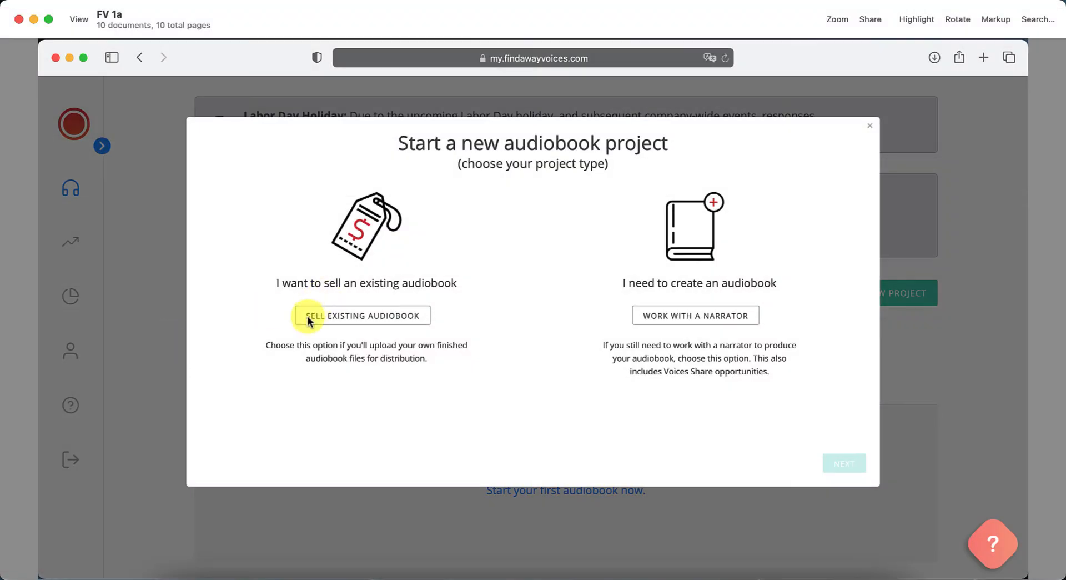
mouse_move(556, 162)
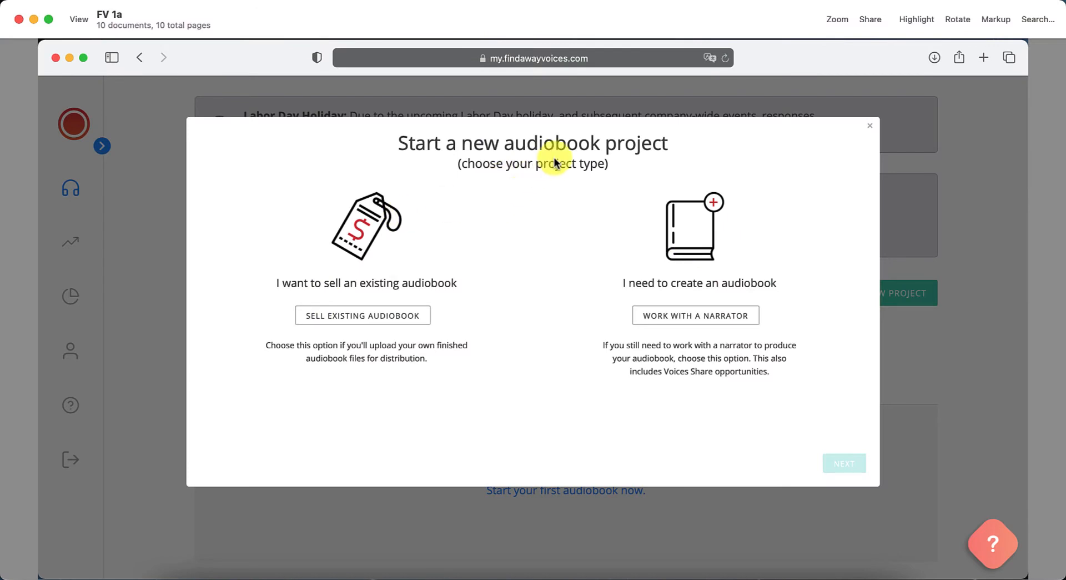
mouse_move(572, 315)
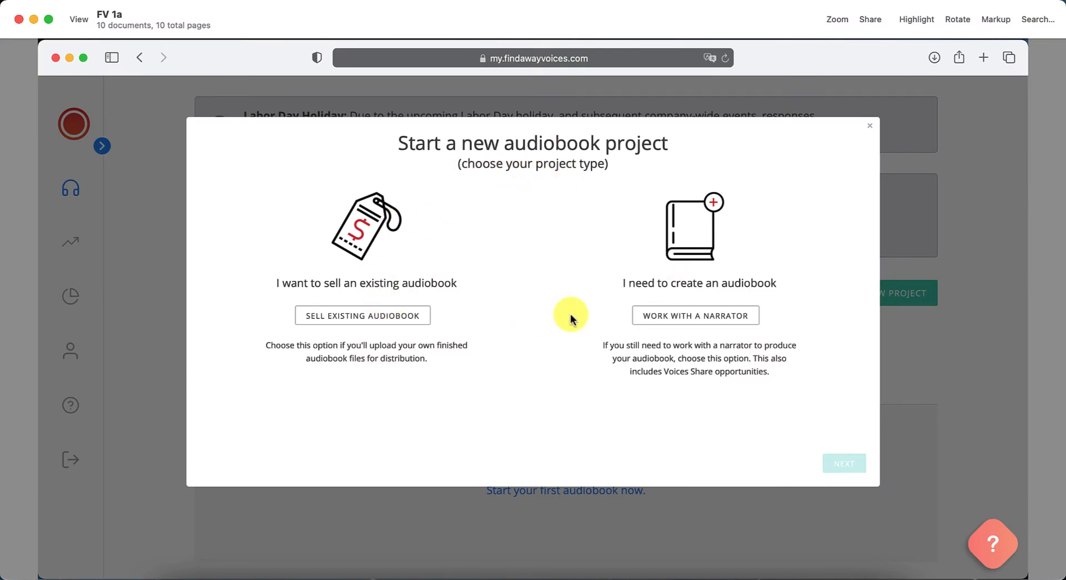
left_click(869, 126)
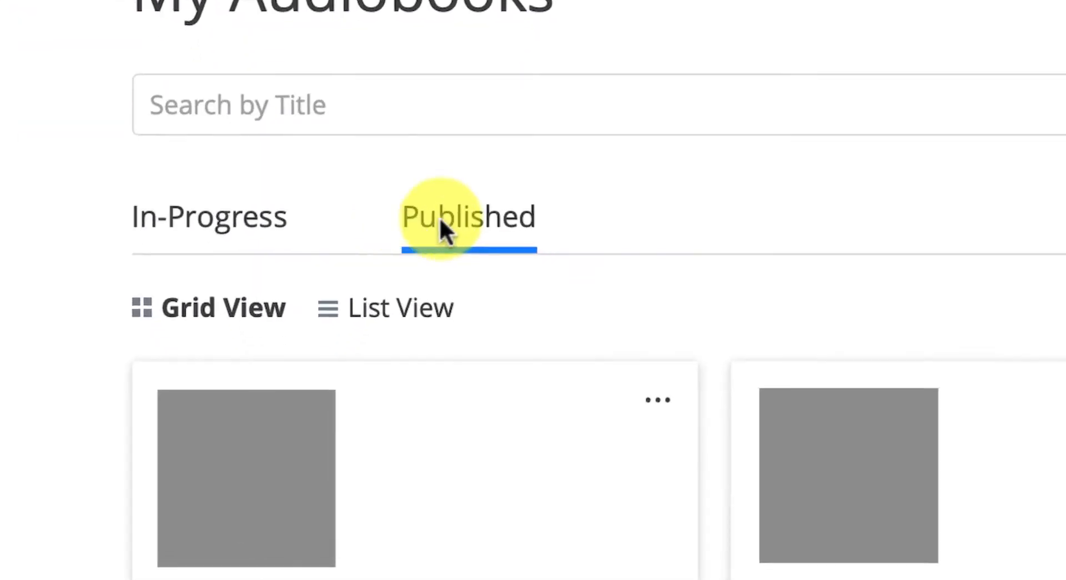
mouse_move(373, 379)
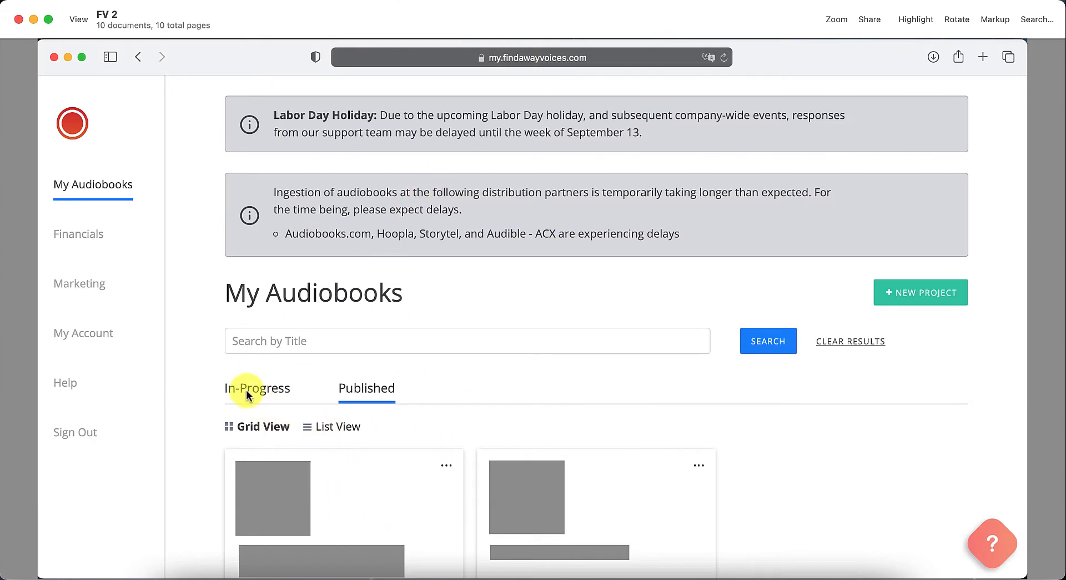
Open the Financials section from the sidebar.
left_click(78, 233)
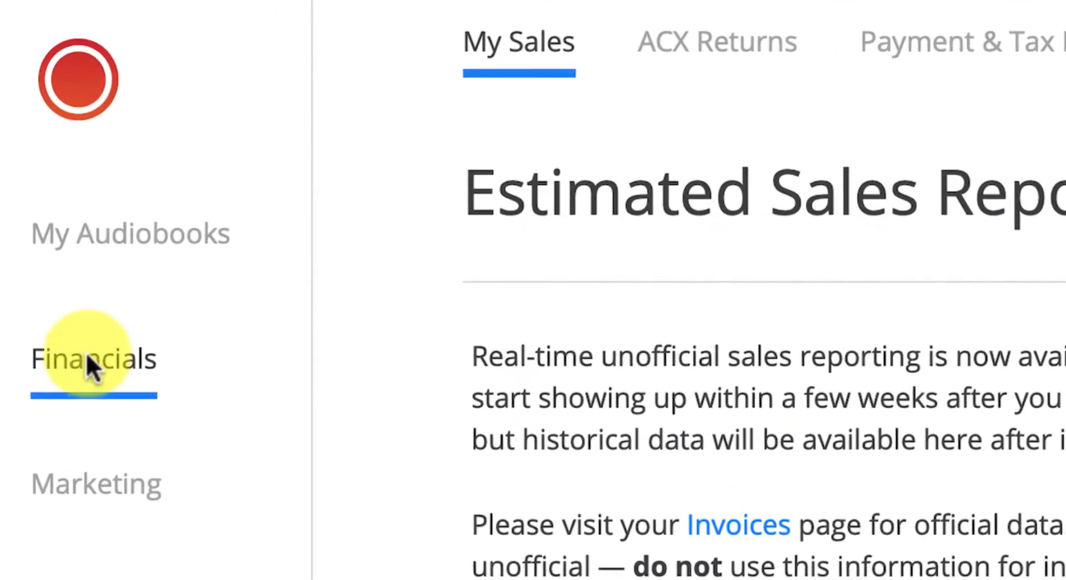
mouse_move(518, 51)
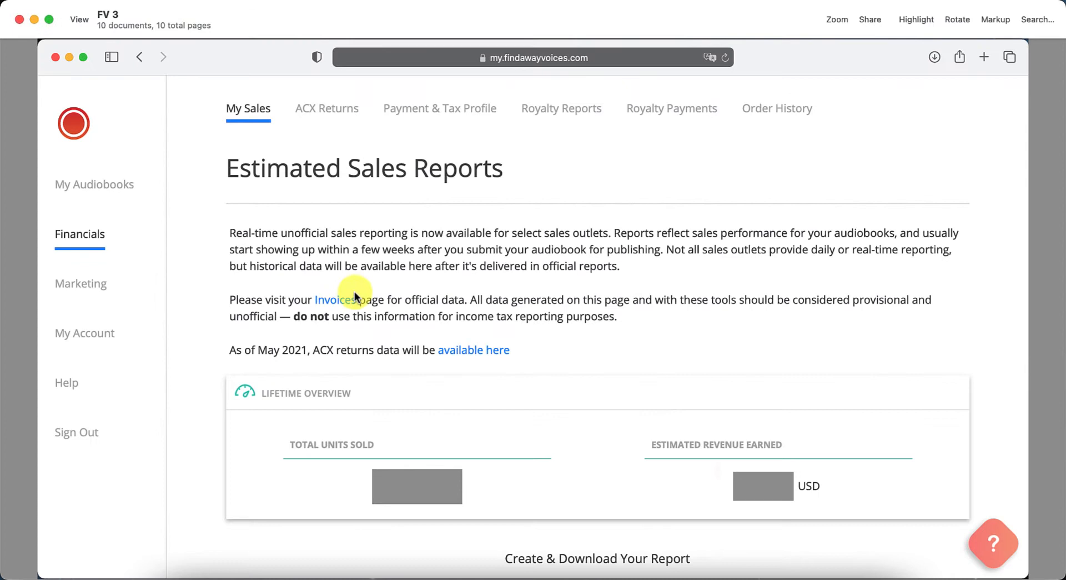
mouse_move(321, 121)
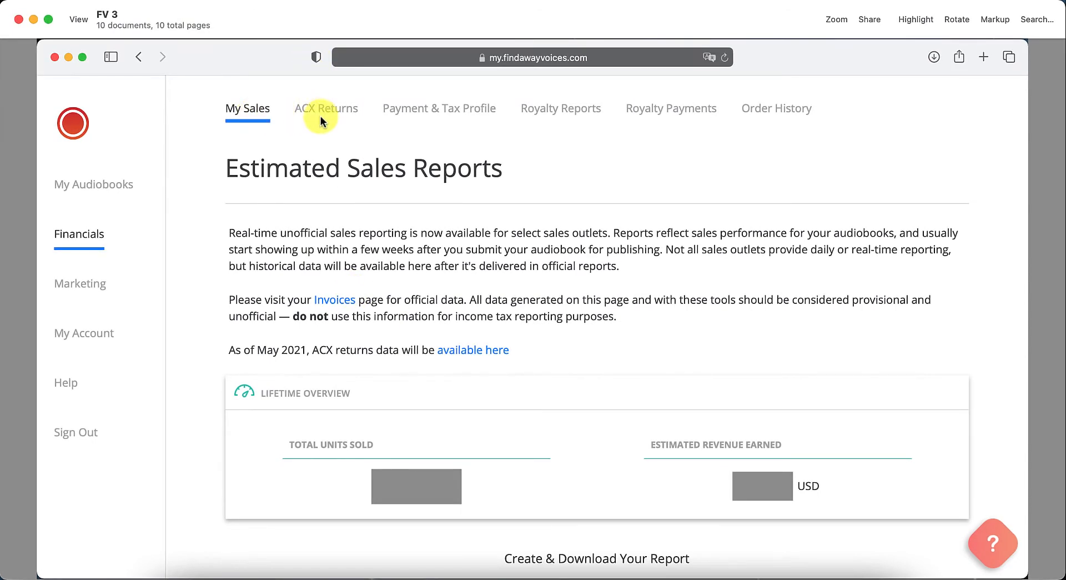
mouse_move(321, 142)
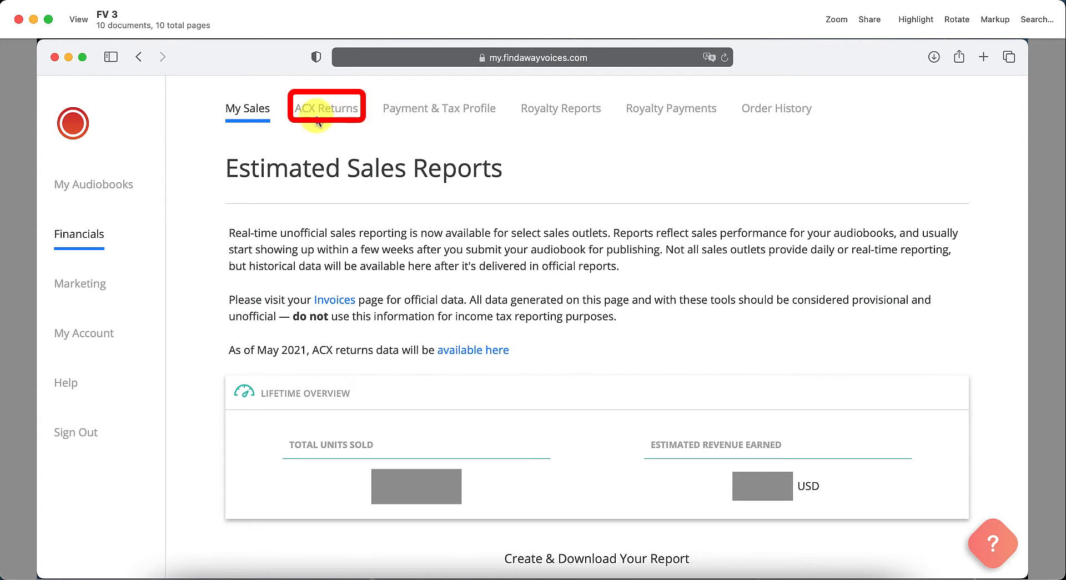
mouse_move(561, 115)
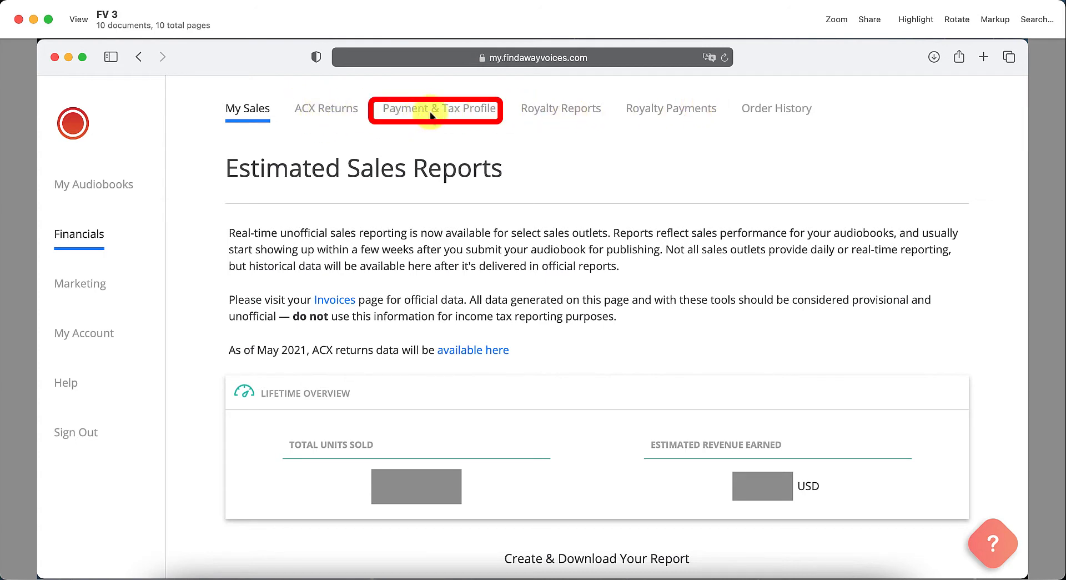
mouse_move(435, 112)
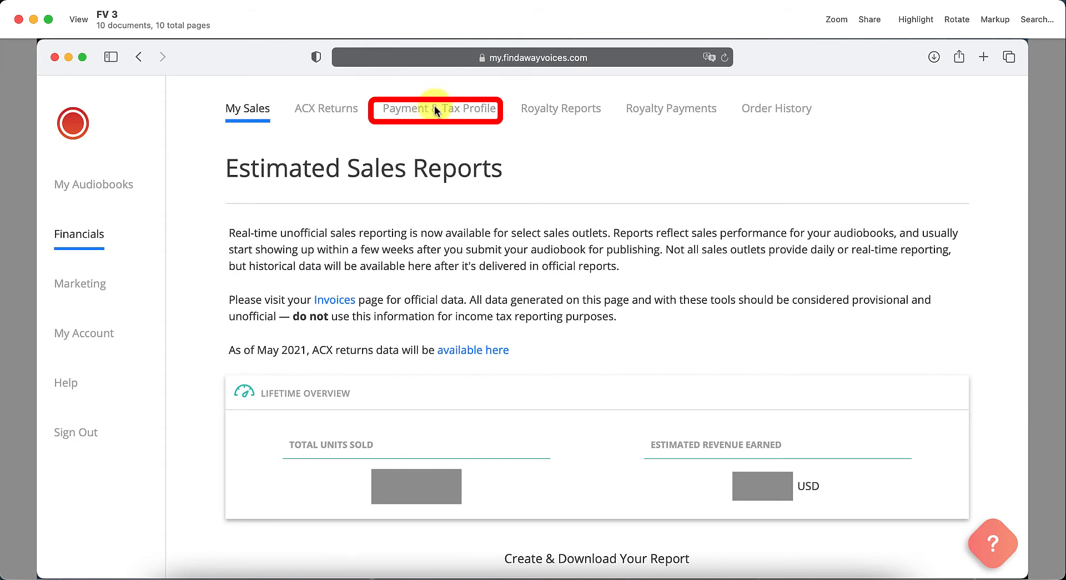
mouse_move(661, 117)
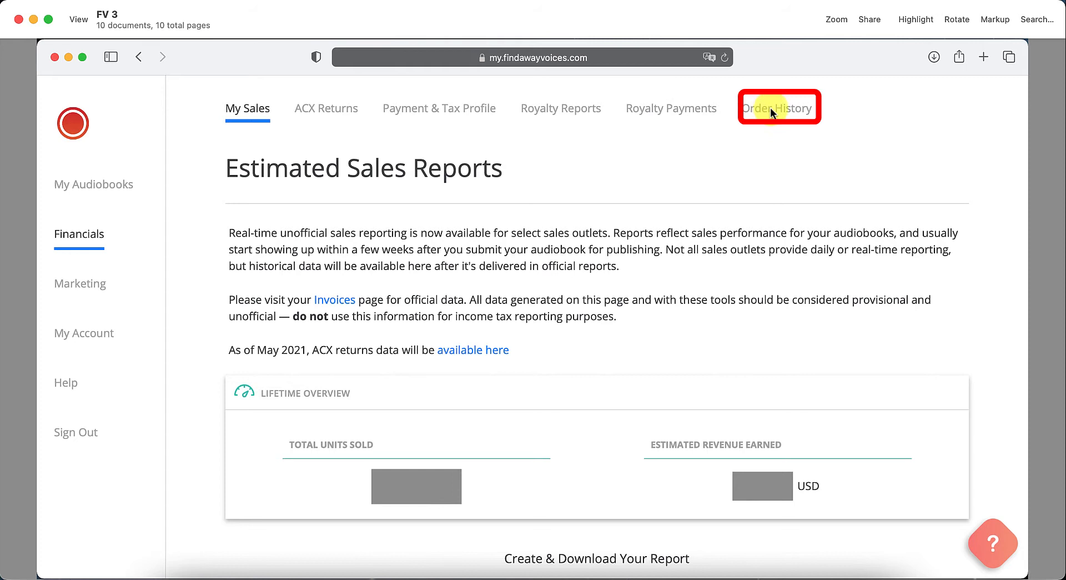
mouse_move(171, 206)
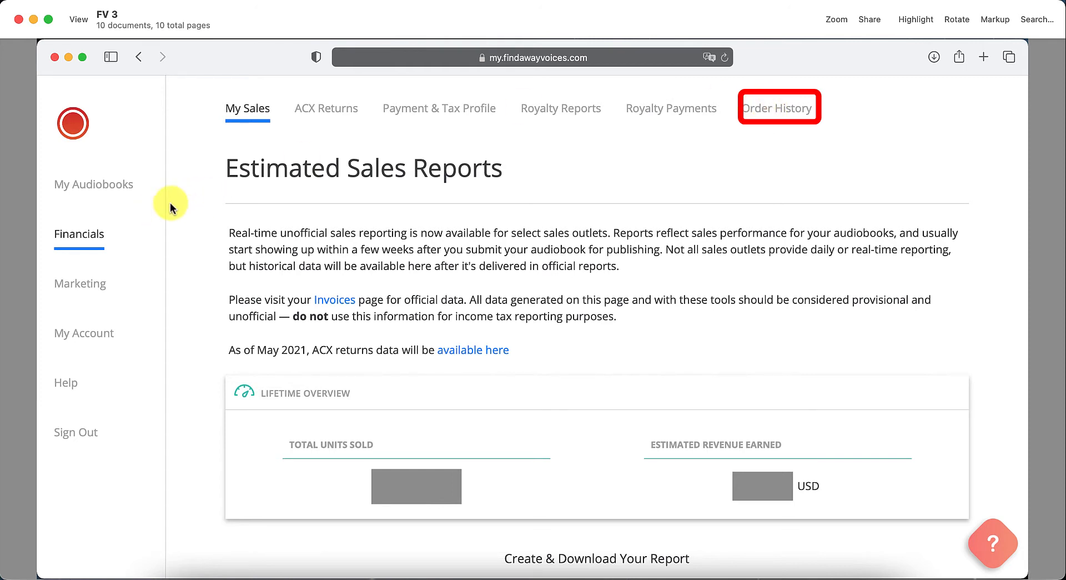
Scroll to Create & Download Your Report and switch to the units-sold Chart View.
scroll("down", 3)
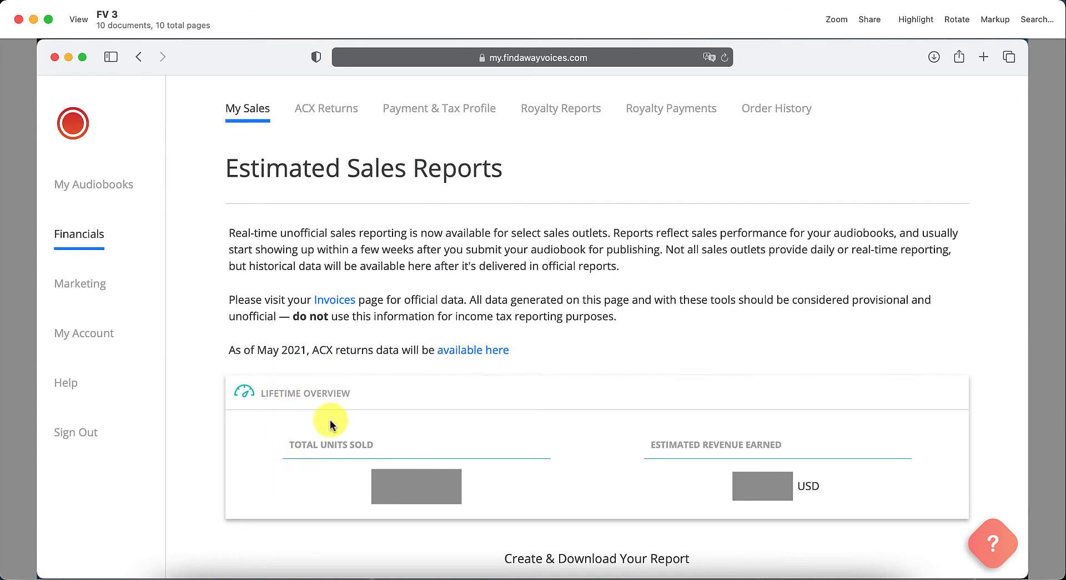
scroll("down", 3)
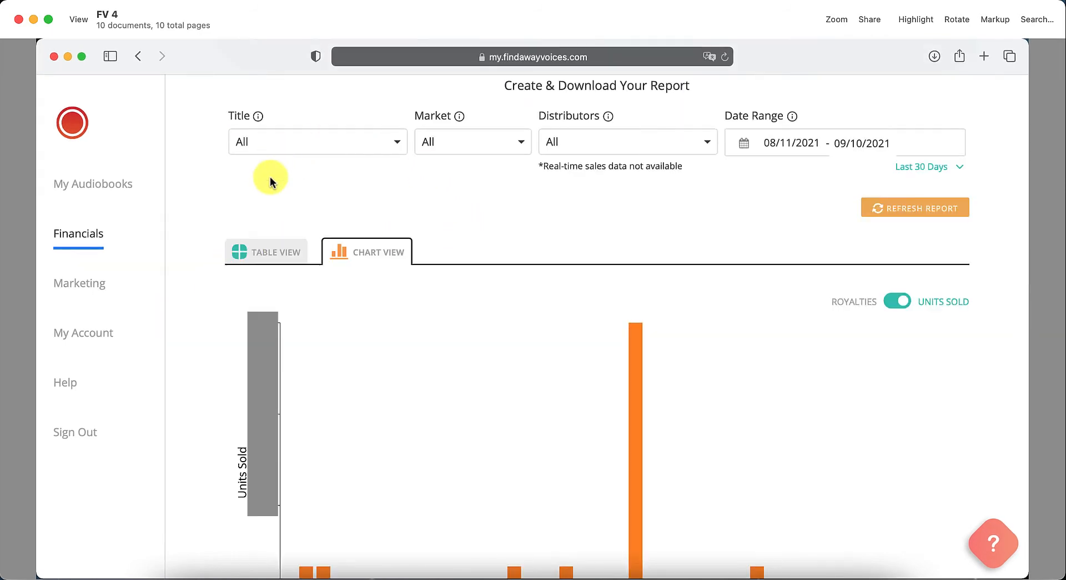
mouse_move(707, 144)
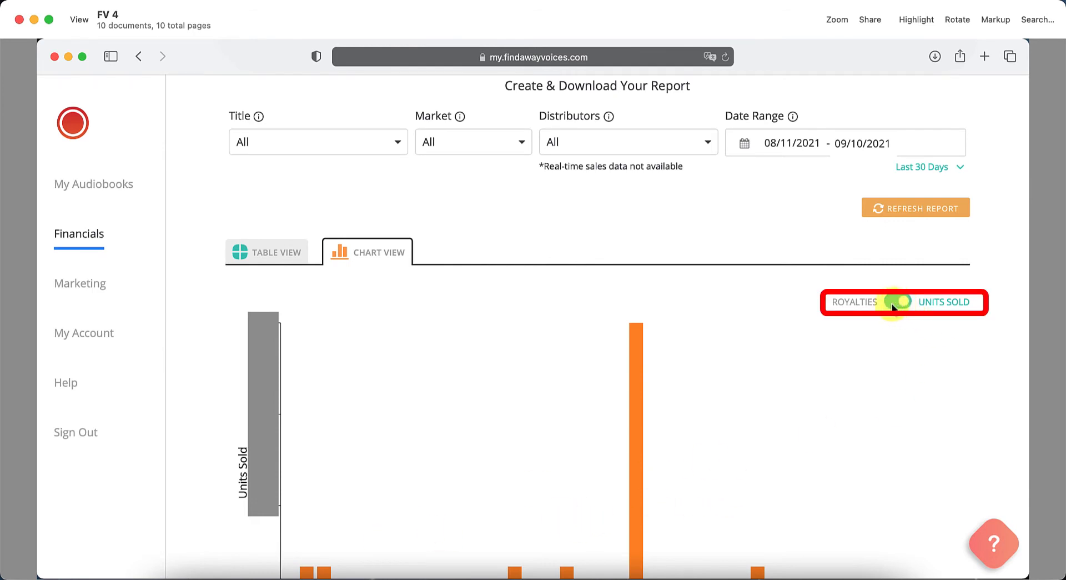
left_click(899, 301)
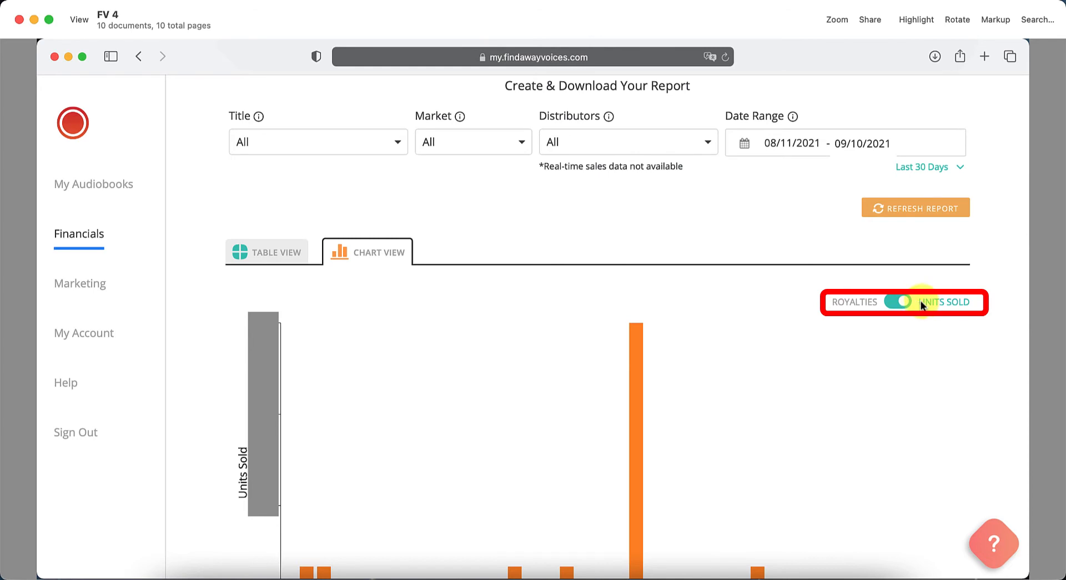
mouse_move(646, 437)
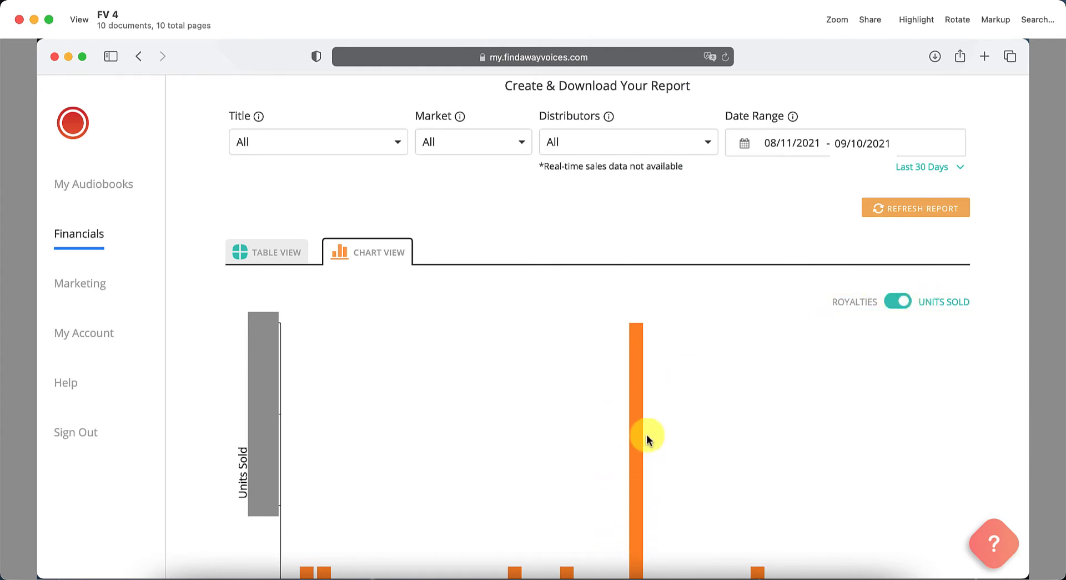
mouse_move(637, 380)
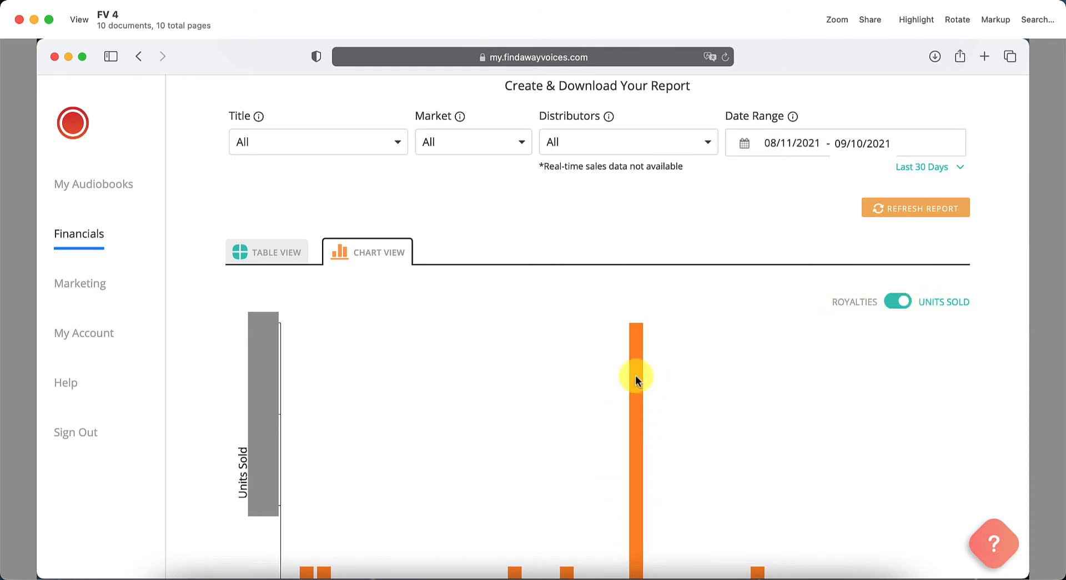
mouse_move(263, 491)
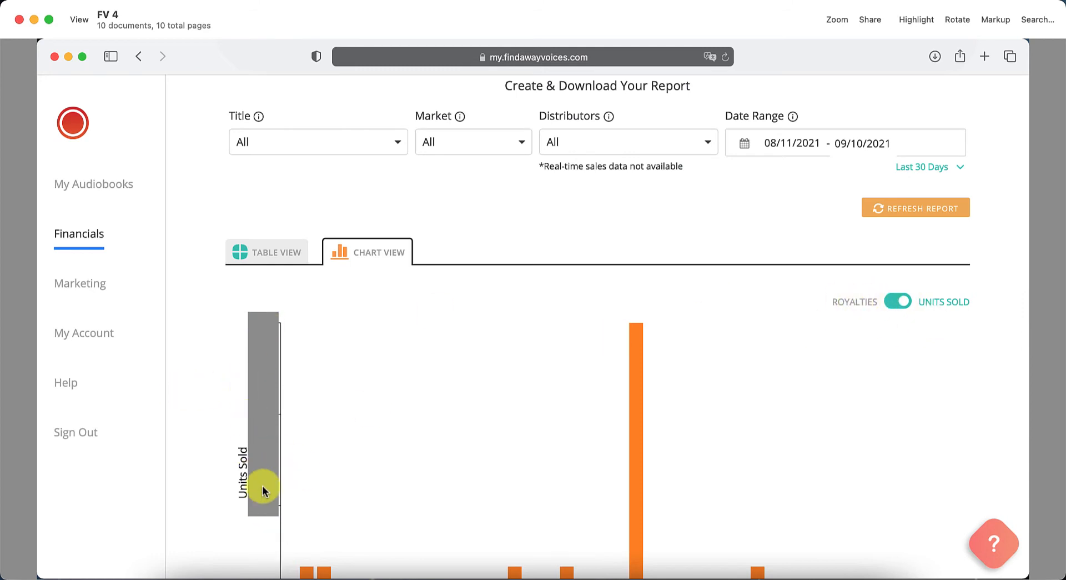
mouse_move(401, 373)
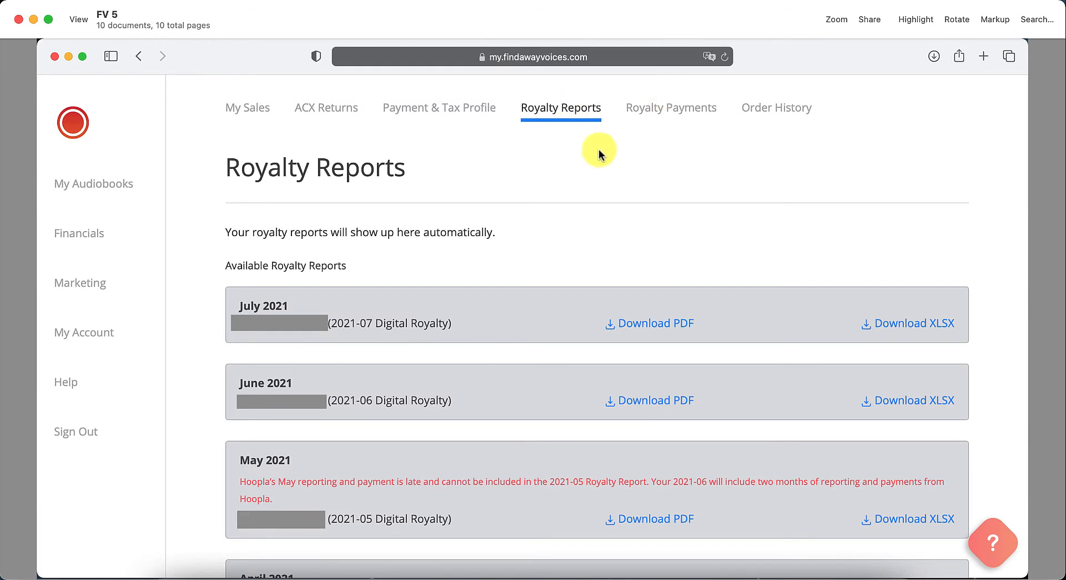
mouse_move(321, 265)
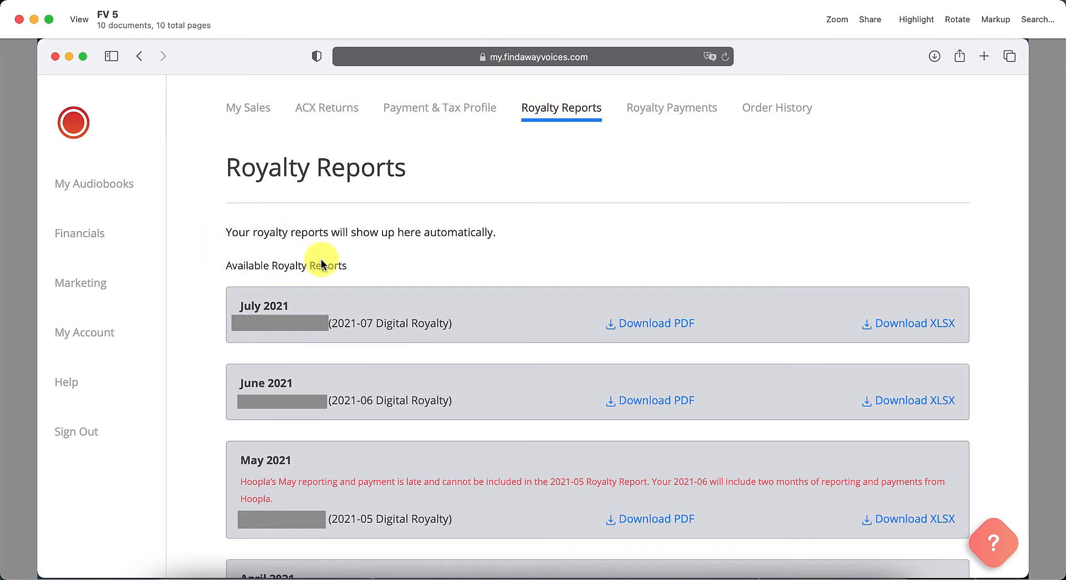
mouse_move(917, 319)
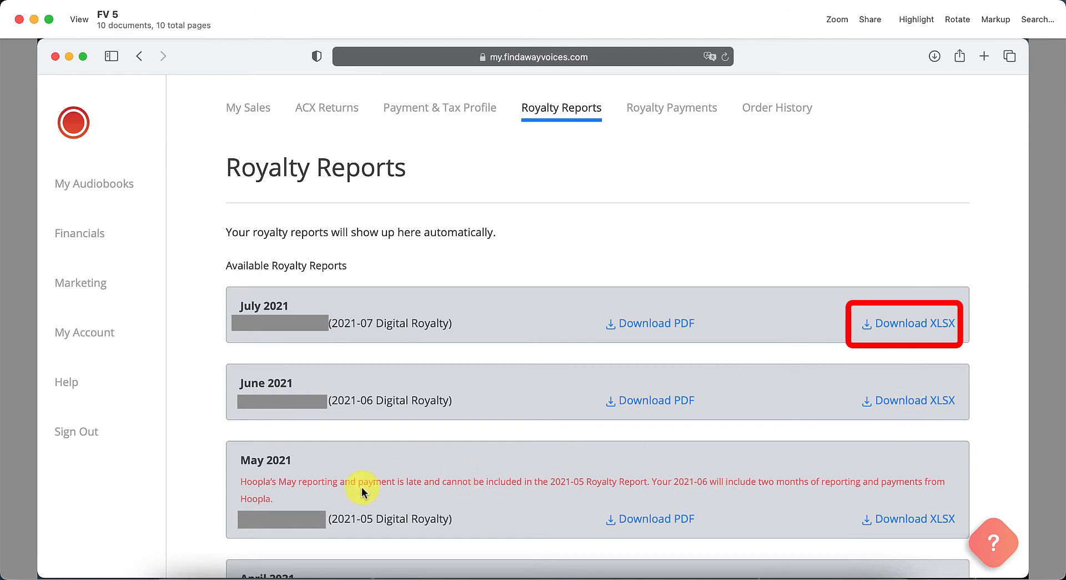
mouse_move(512, 288)
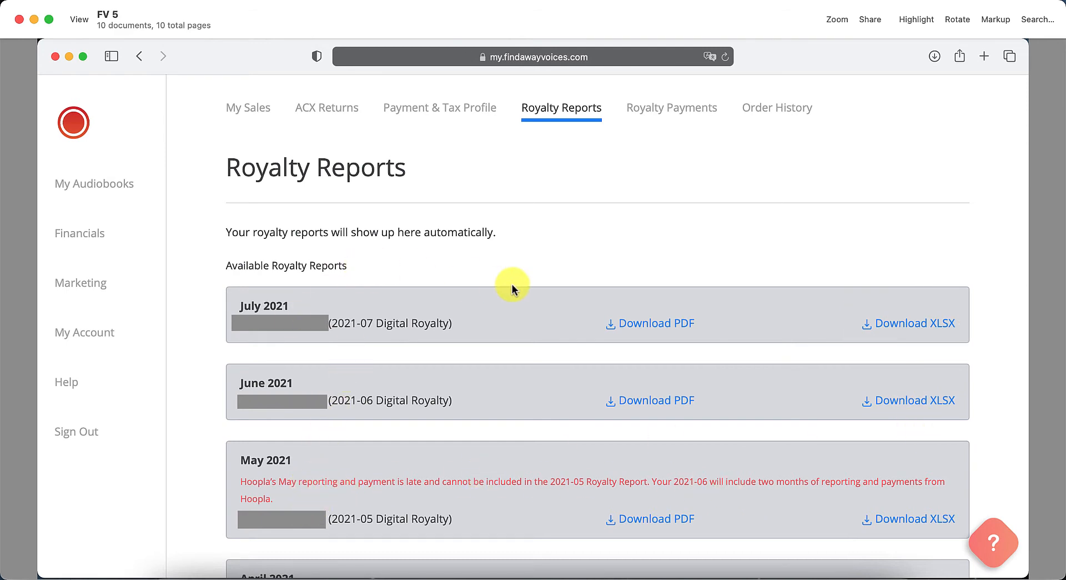
Switch to the Royalty Payments tab to see past payments.
left_click(672, 107)
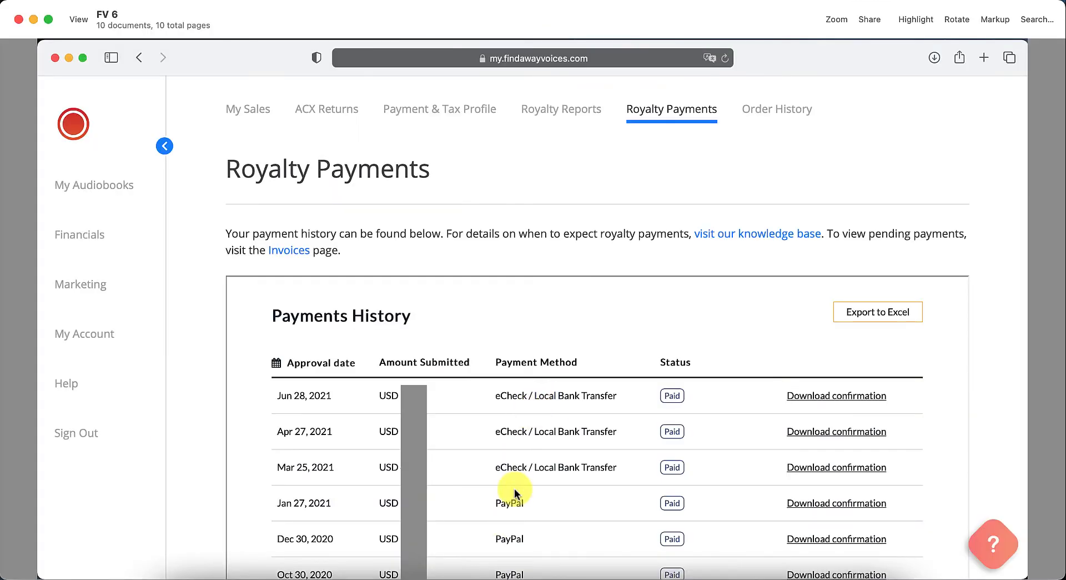
mouse_move(566, 401)
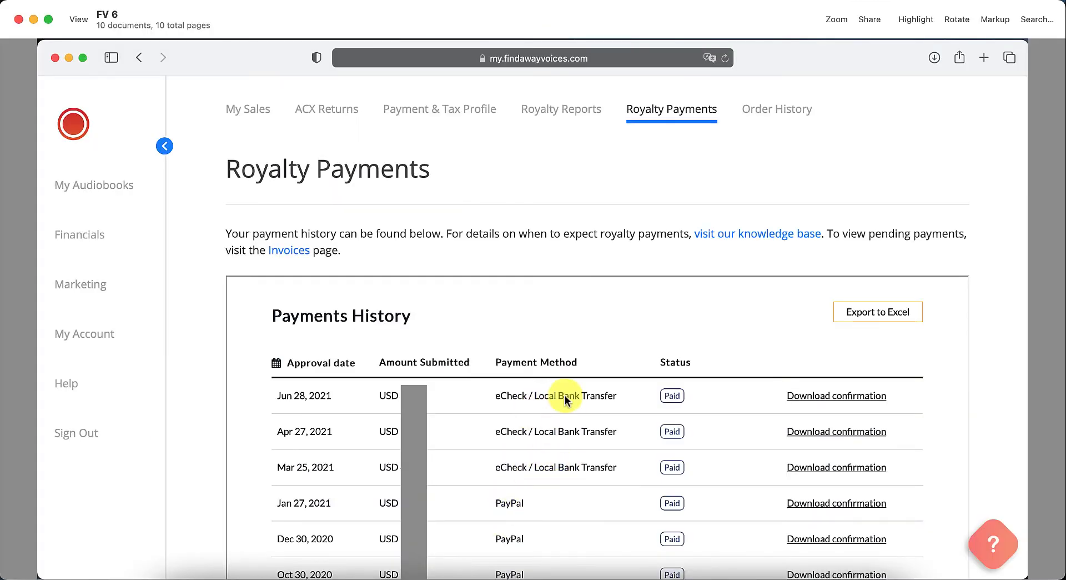
mouse_move(520, 418)
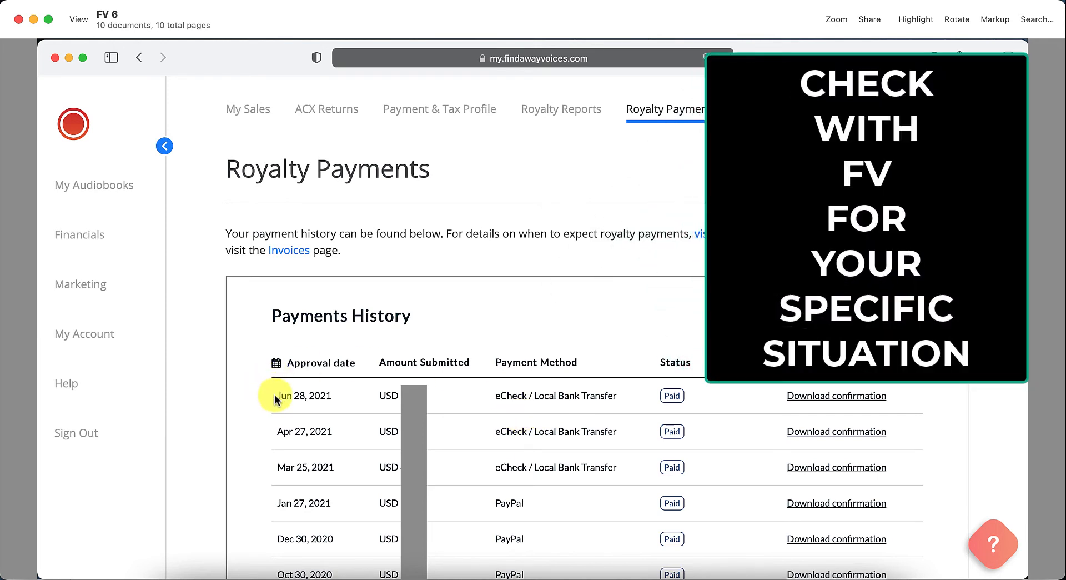
mouse_move(245, 432)
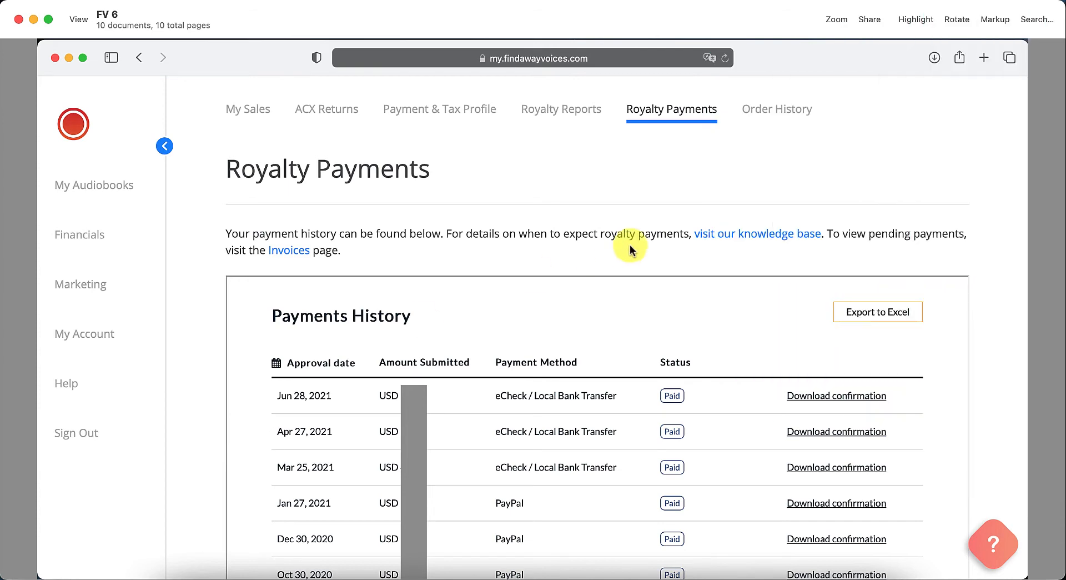
Open Marketing in the sidebar to view Promotional Pricing.
left_click(80, 283)
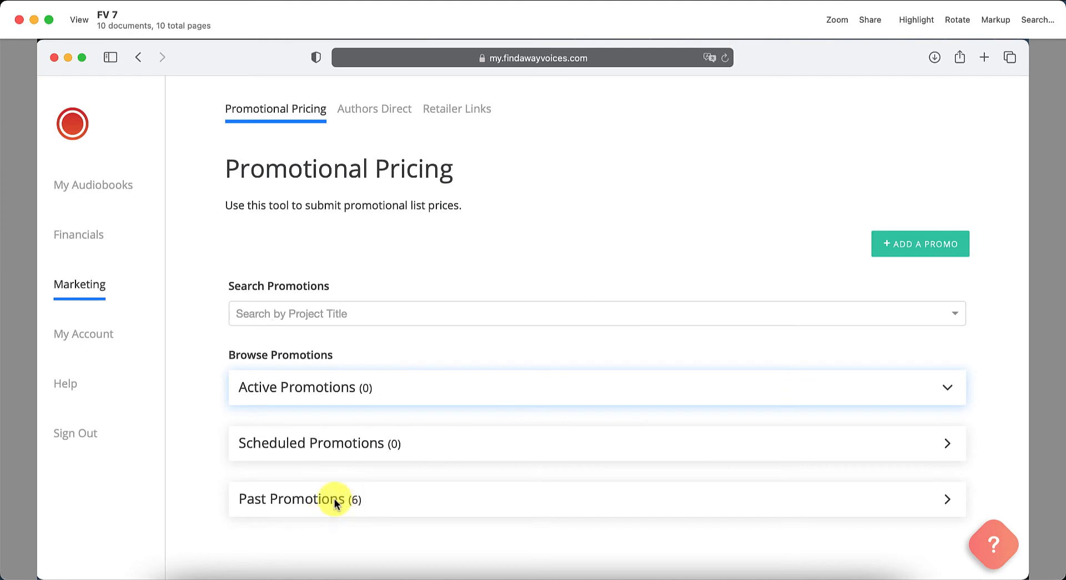
mouse_move(920, 243)
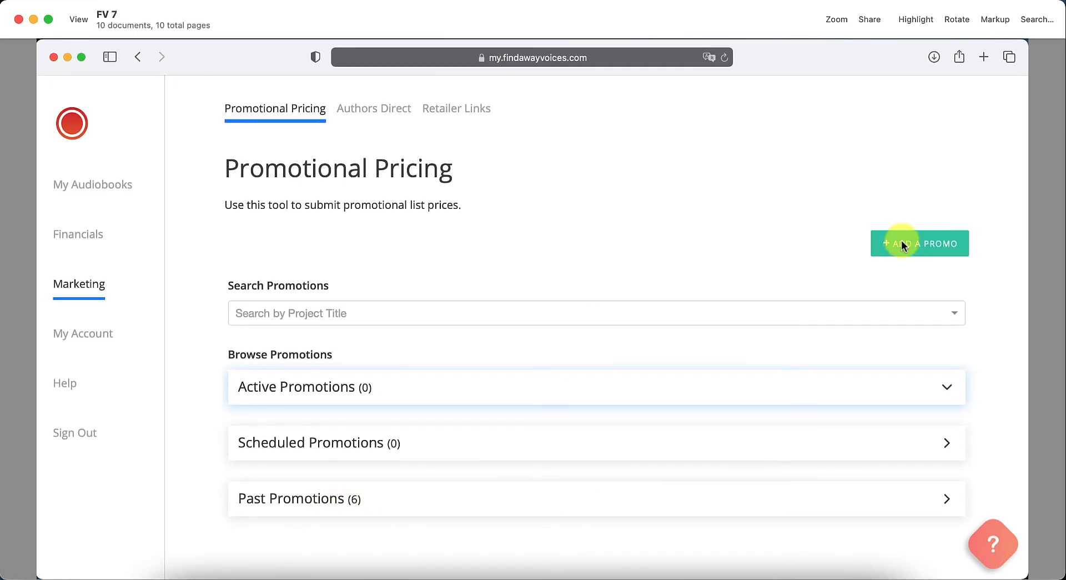
mouse_move(848, 259)
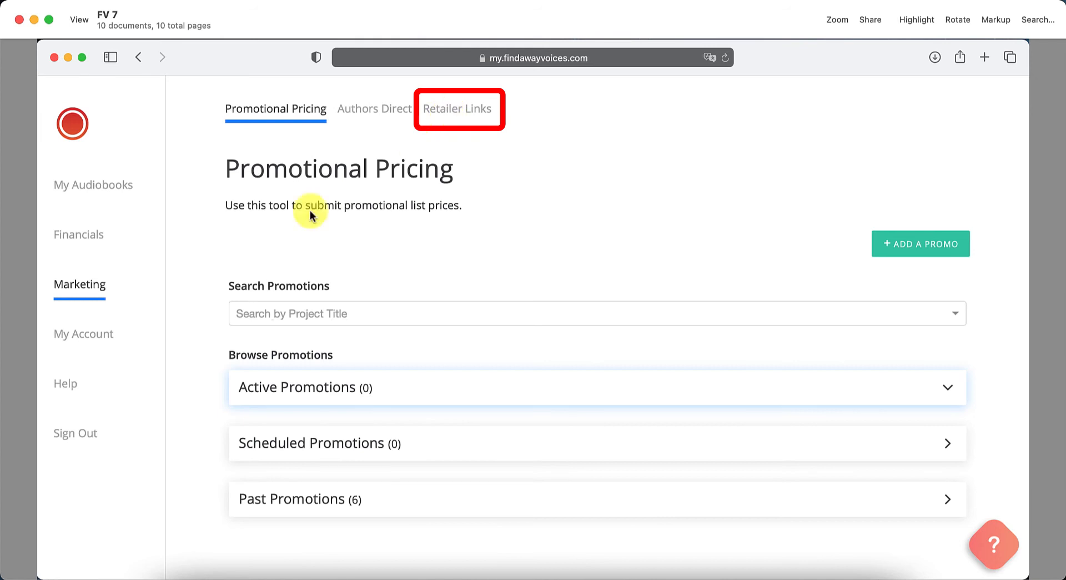
mouse_move(451, 109)
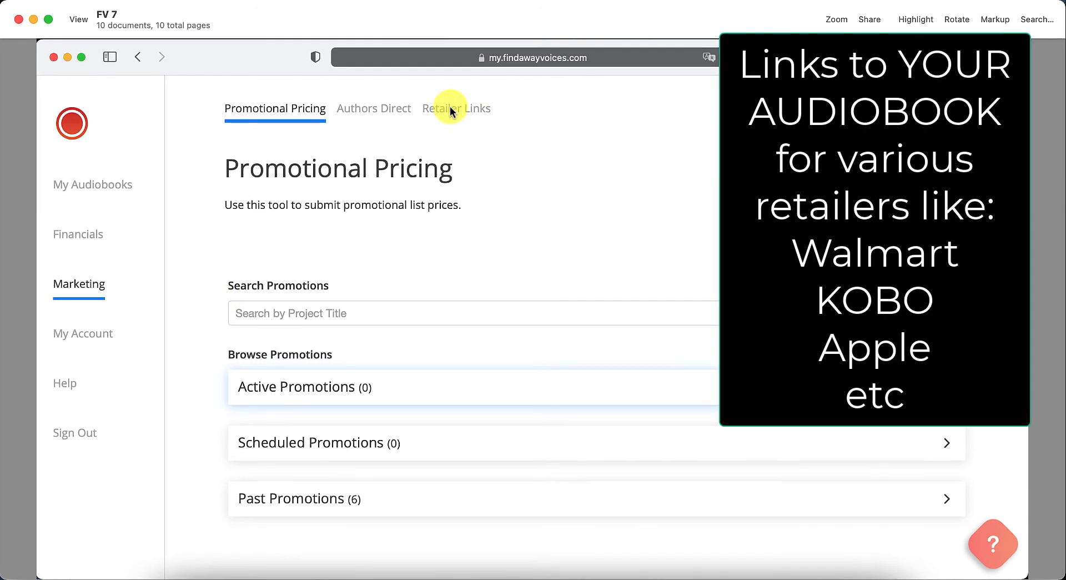
Open My Account from the left sidebar.
left_click(83, 333)
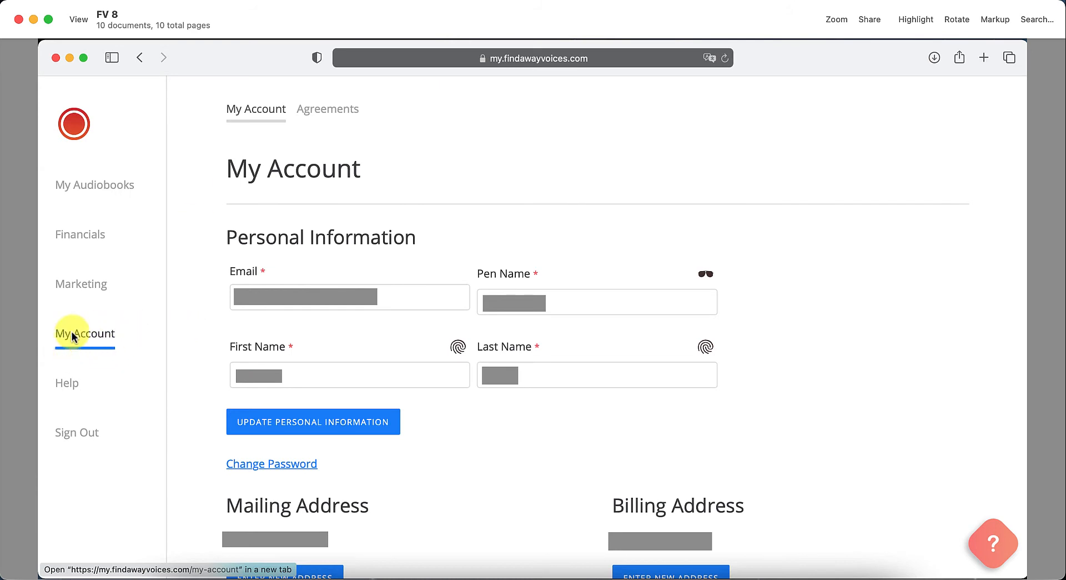
mouse_move(219, 297)
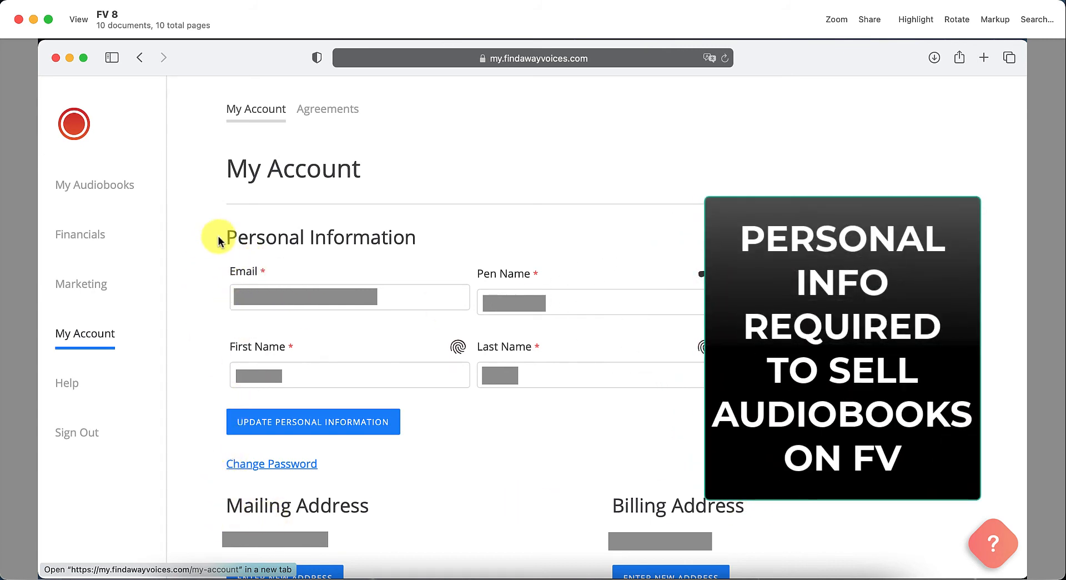
mouse_move(328, 241)
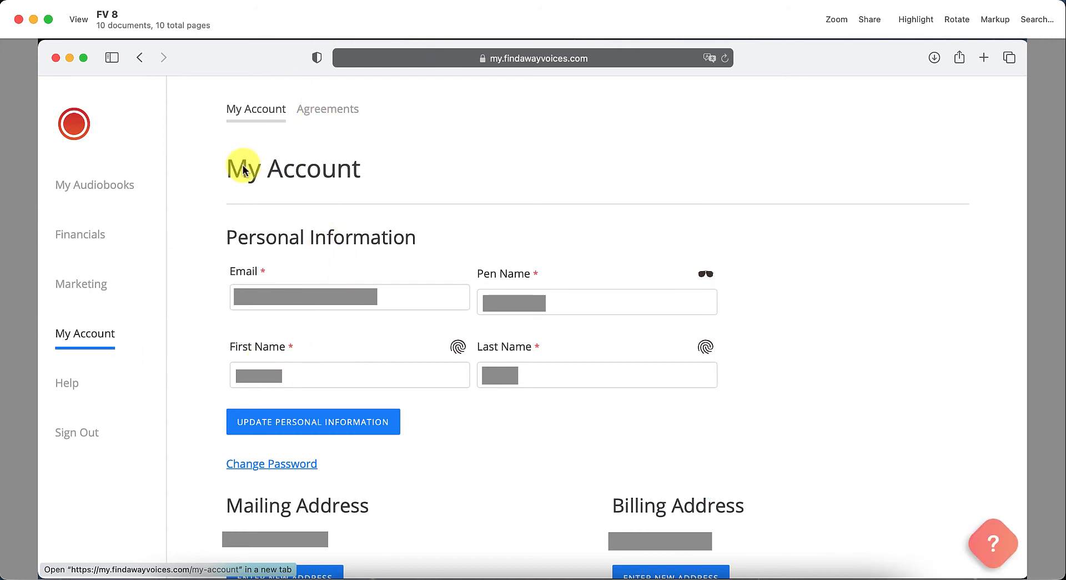
Switch to the Agreements tab on My Account.
left_click(327, 109)
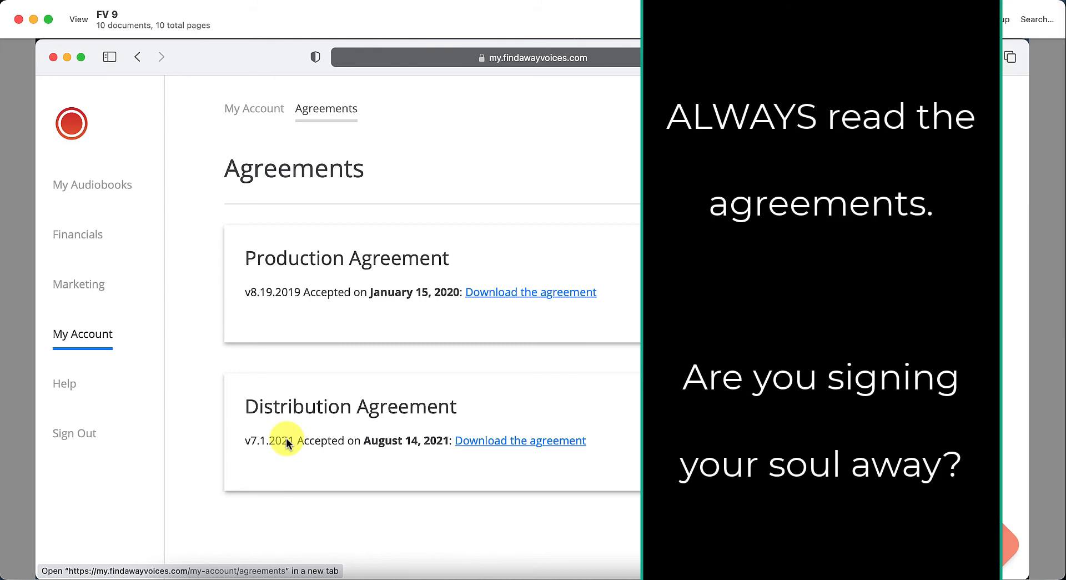
mouse_move(366, 275)
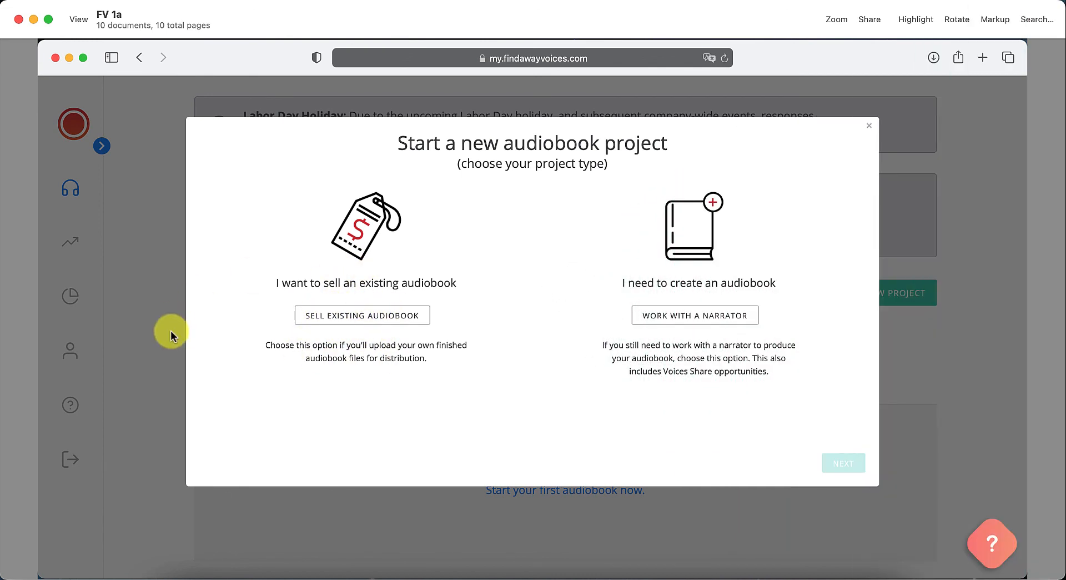
Cycle through My Sales, Royalty Payments and My Account, ending on Agreements.
left_click(869, 125)
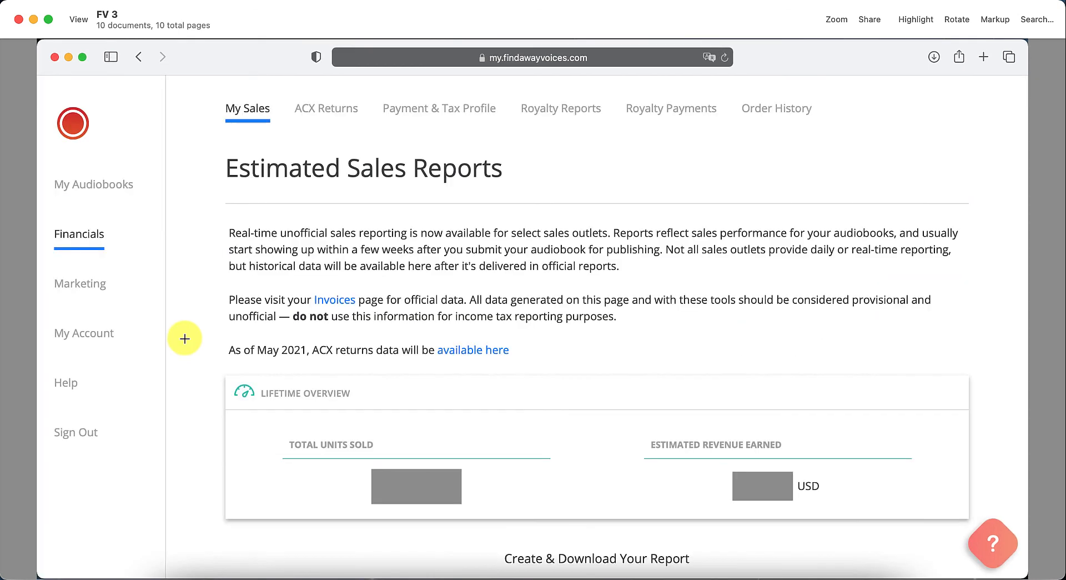
left_click(671, 108)
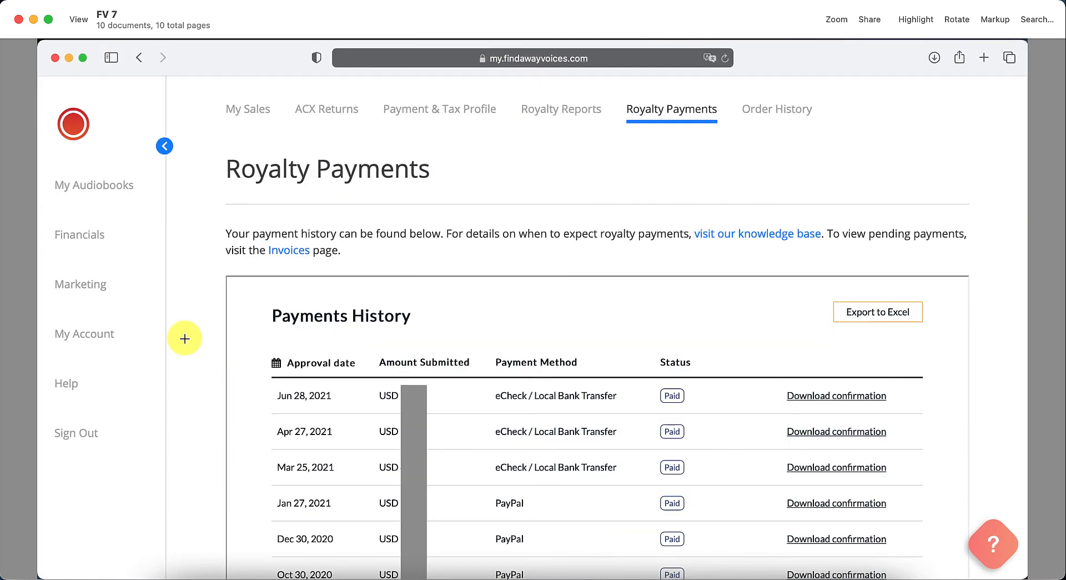
left_click(84, 333)
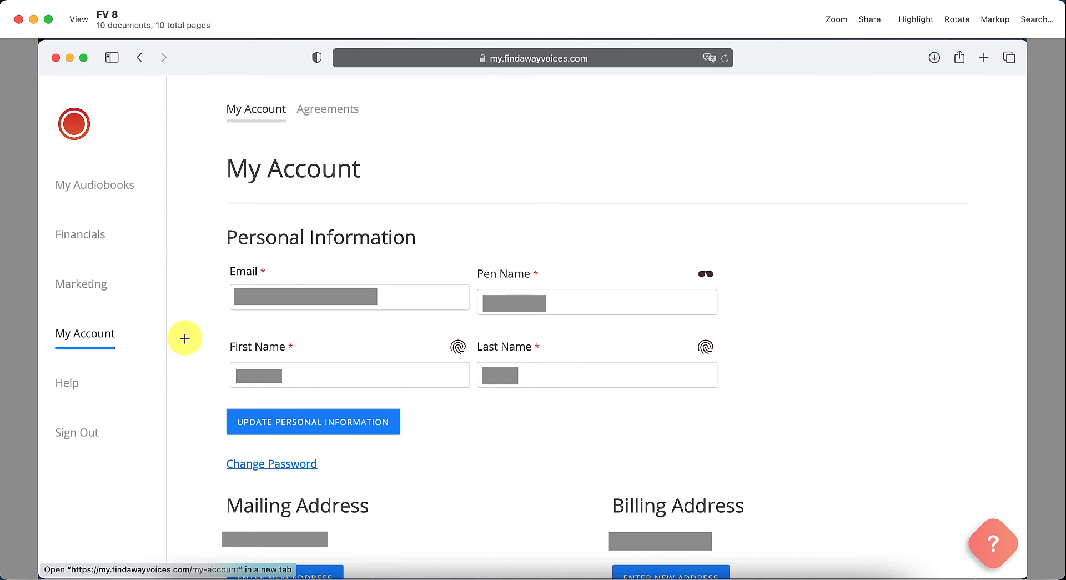
left_click(327, 109)
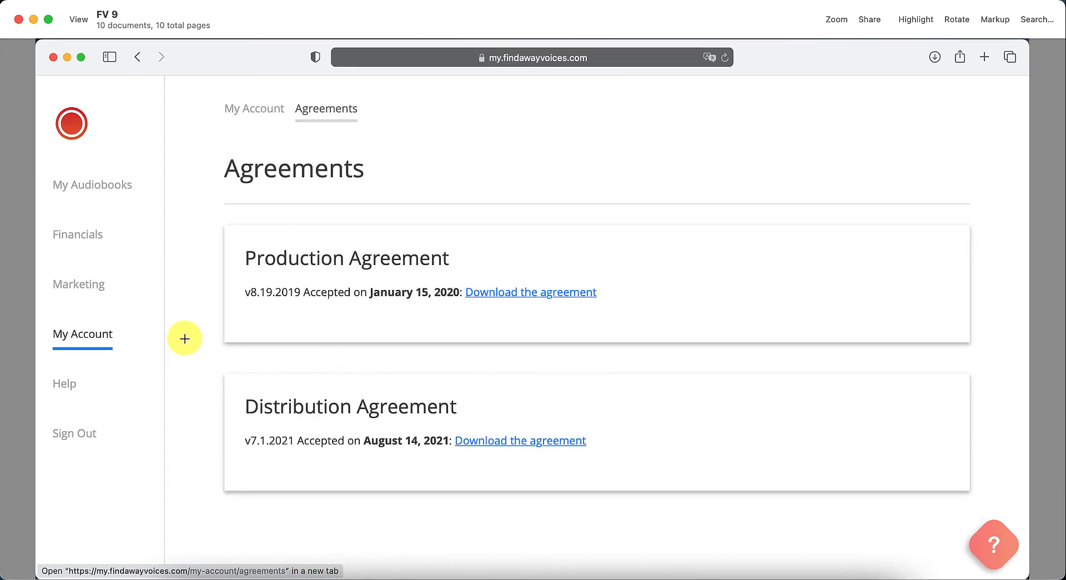
mouse_move(213, 314)
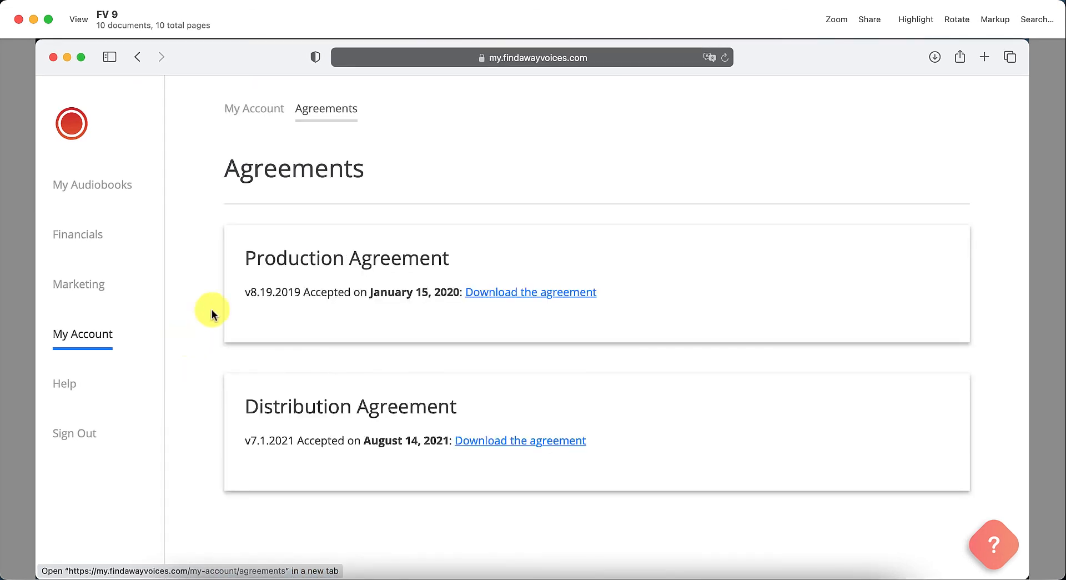